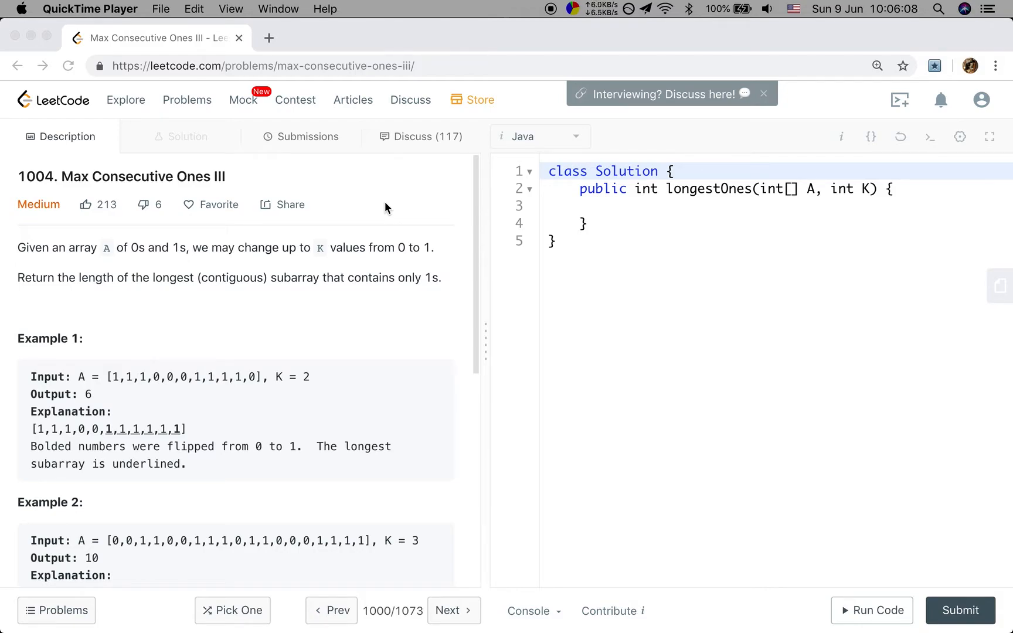
mouse_move(190, 376)
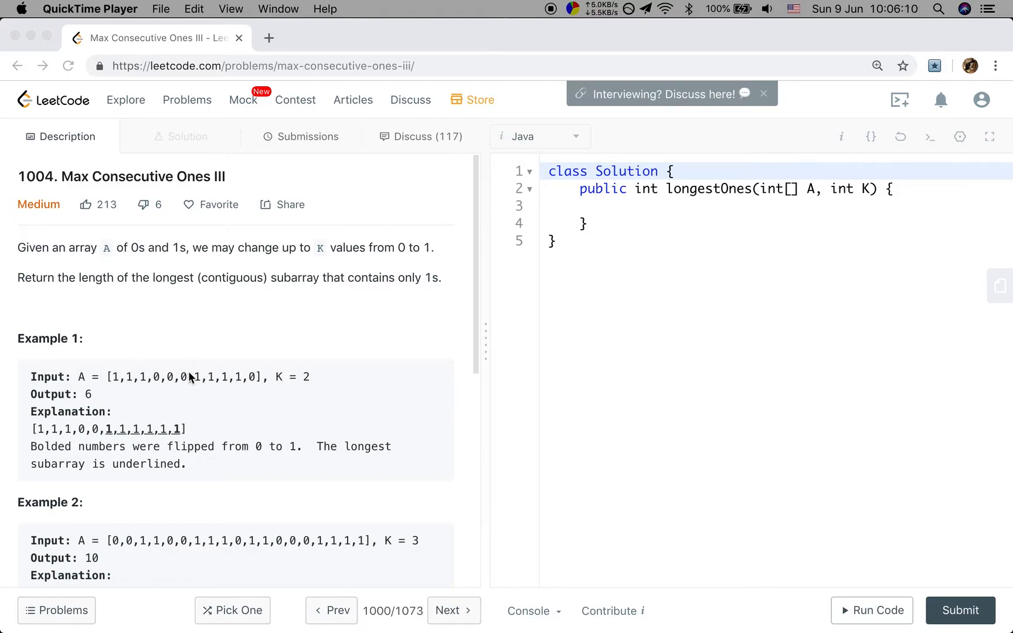
Step: Declare lo = 0, hi = 0, n as the array length, res = 0 and preSum = 0, then begin the for loop
scroll("down", 3)
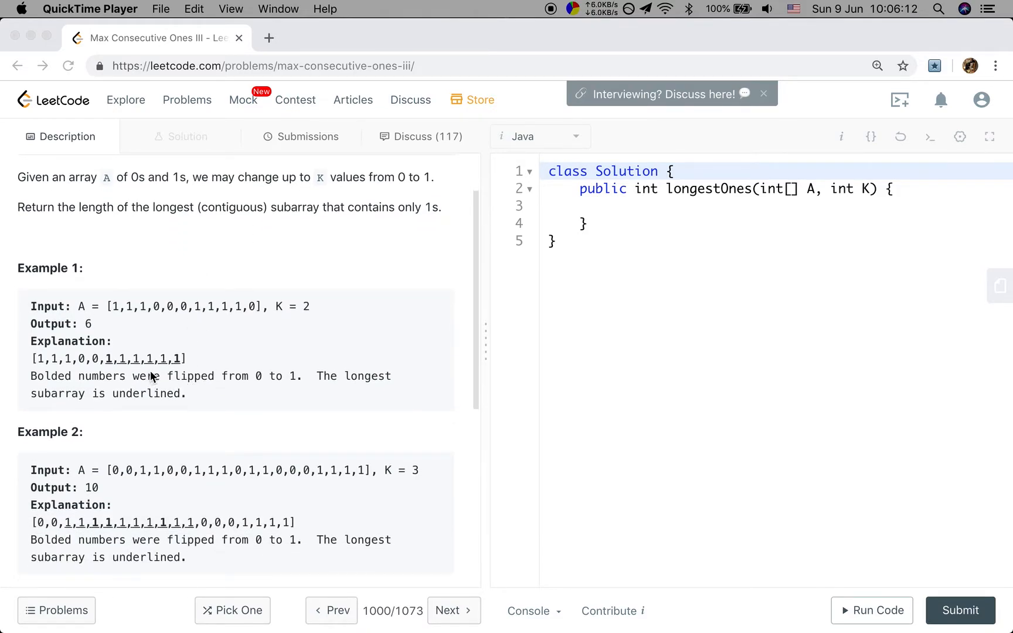
mouse_move(192, 320)
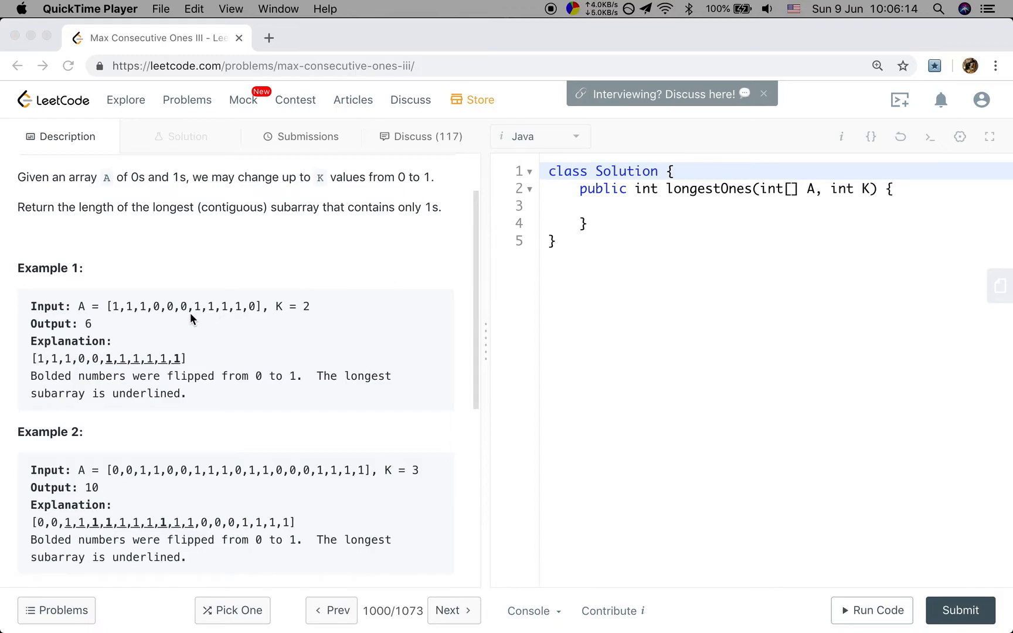
mouse_move(270, 324)
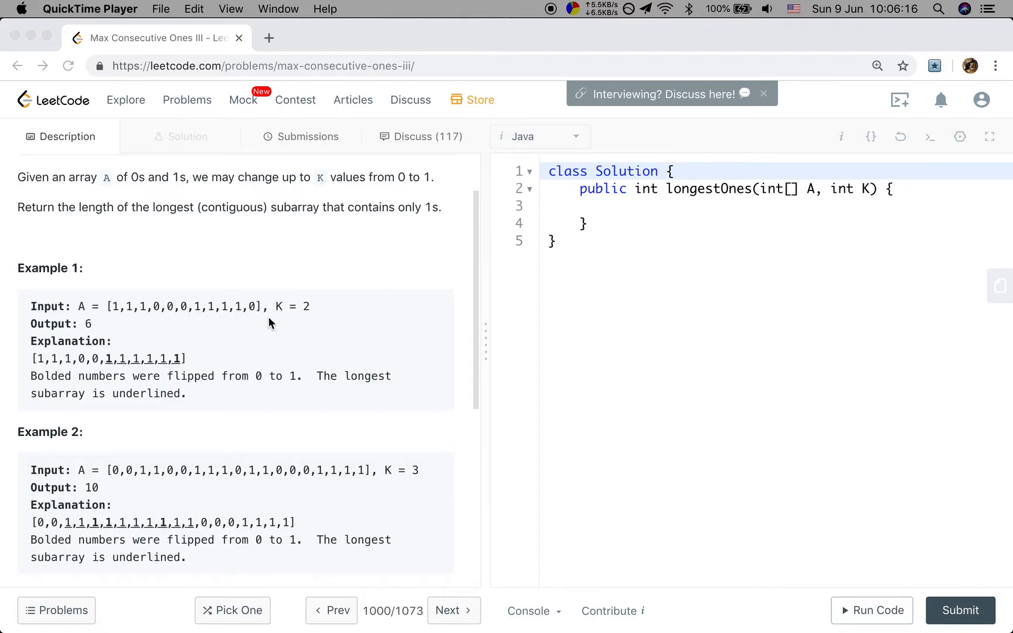
mouse_move(257, 316)
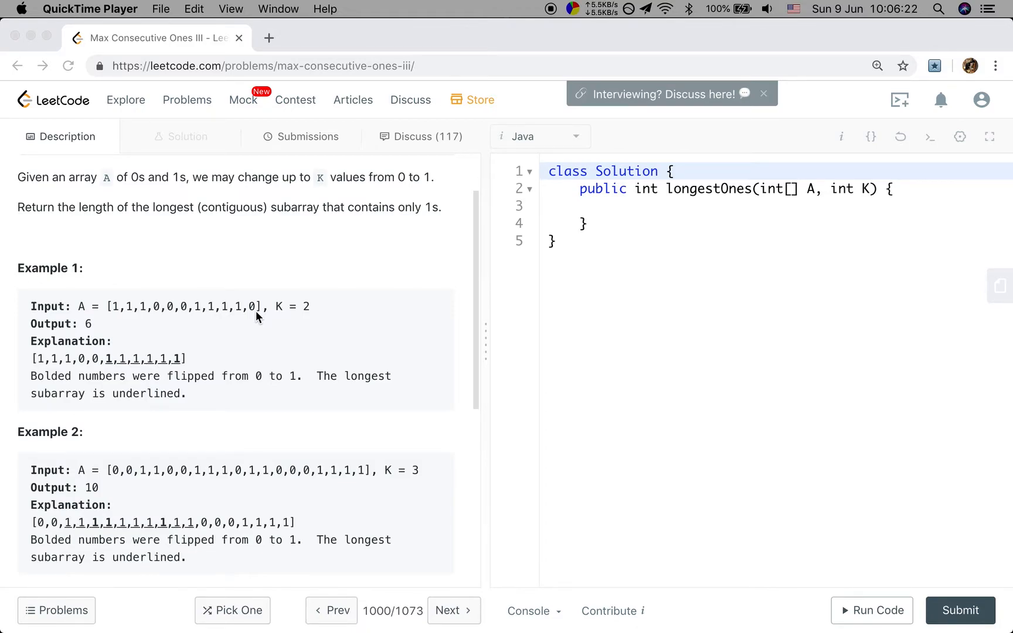
mouse_move(212, 319)
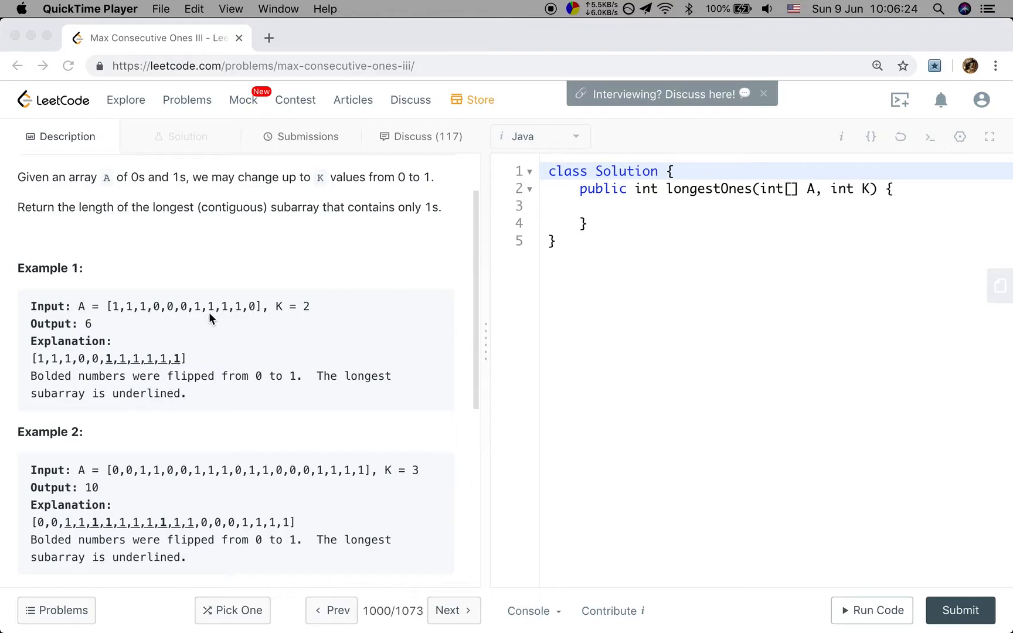
mouse_move(109, 326)
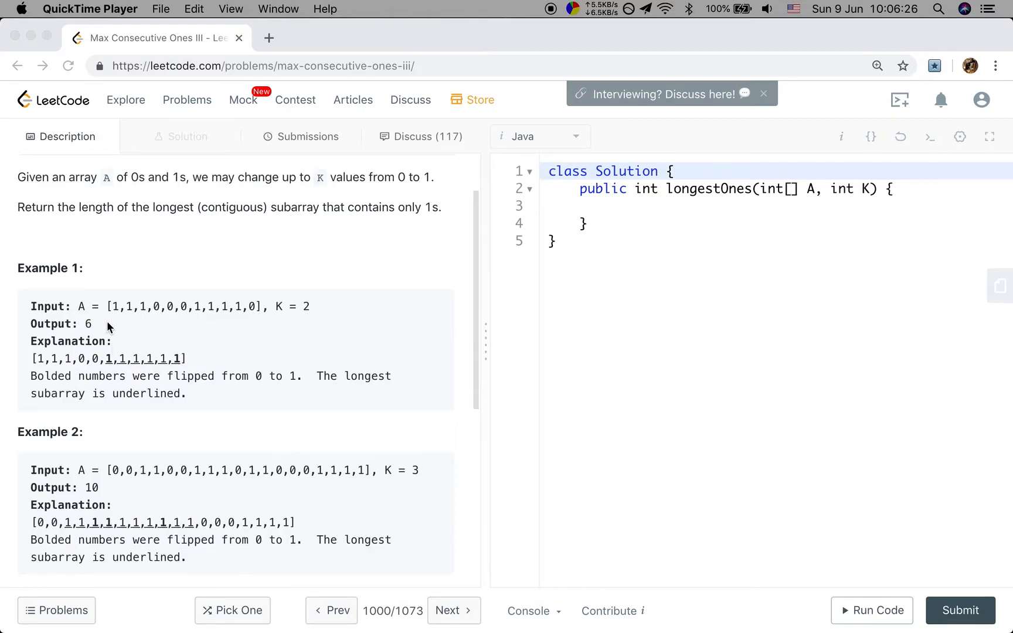
scroll("down", 3)
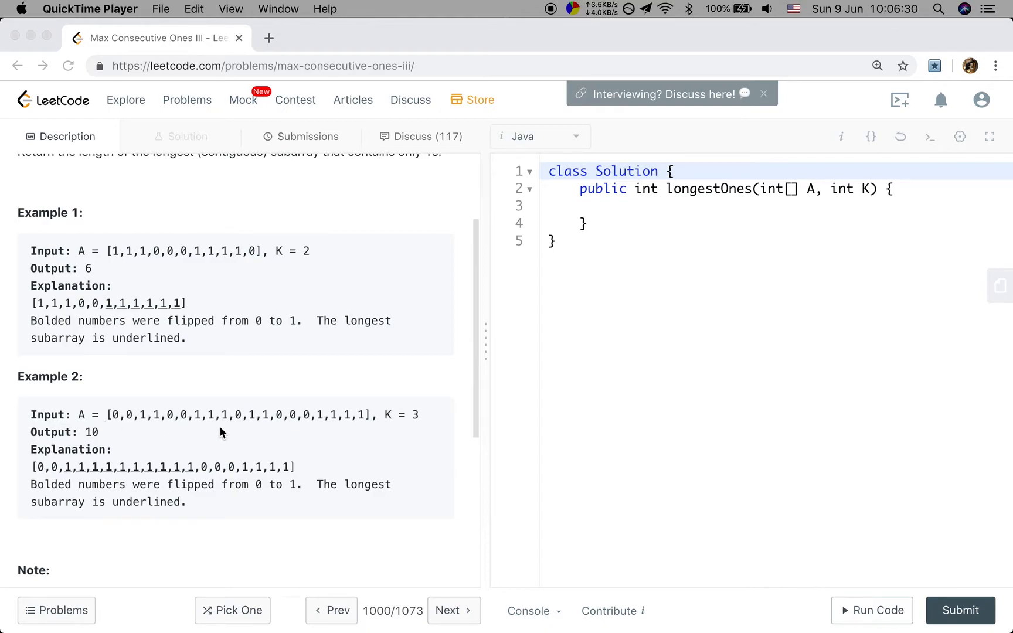
mouse_move(186, 423)
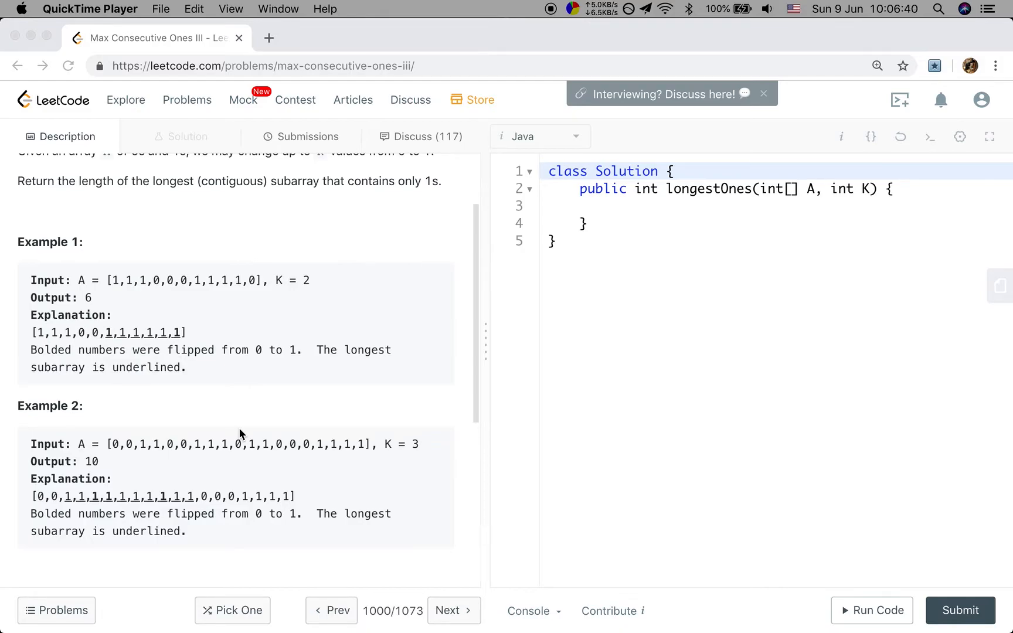
scroll("down", 3)
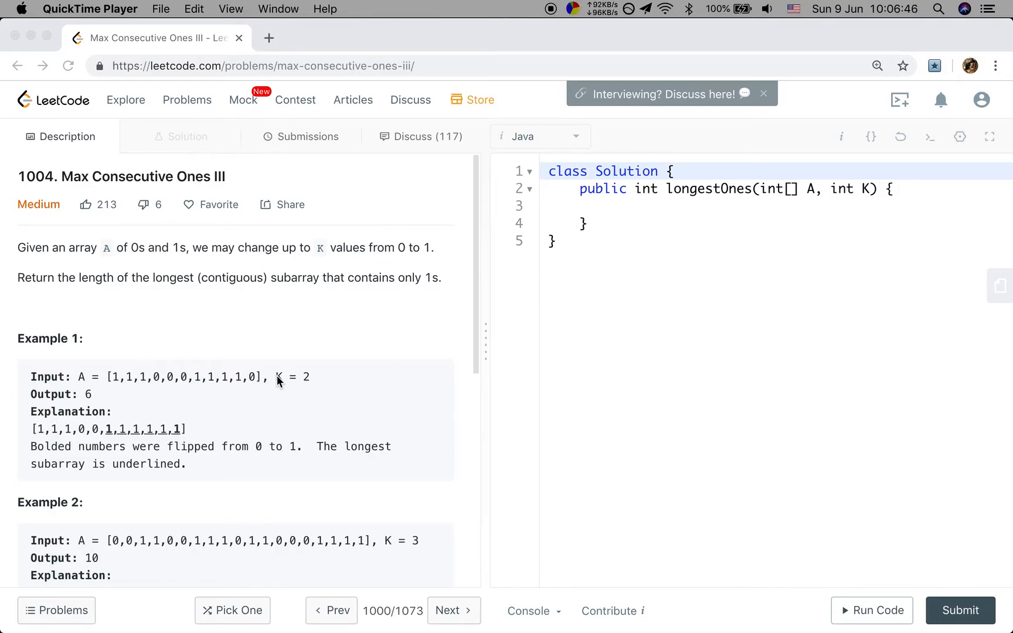
mouse_move(289, 286)
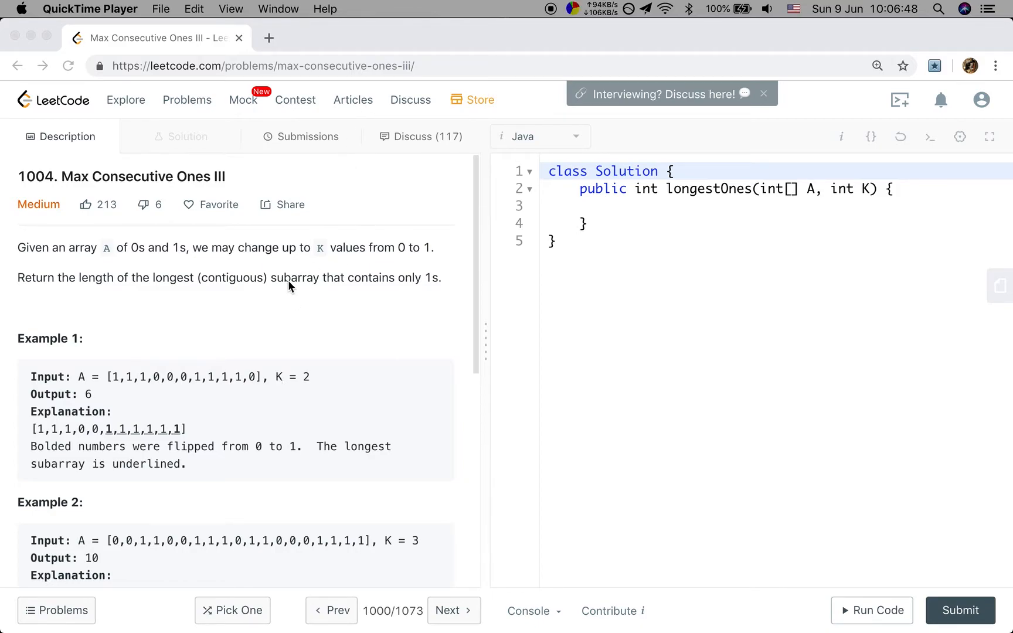
mouse_move(164, 290)
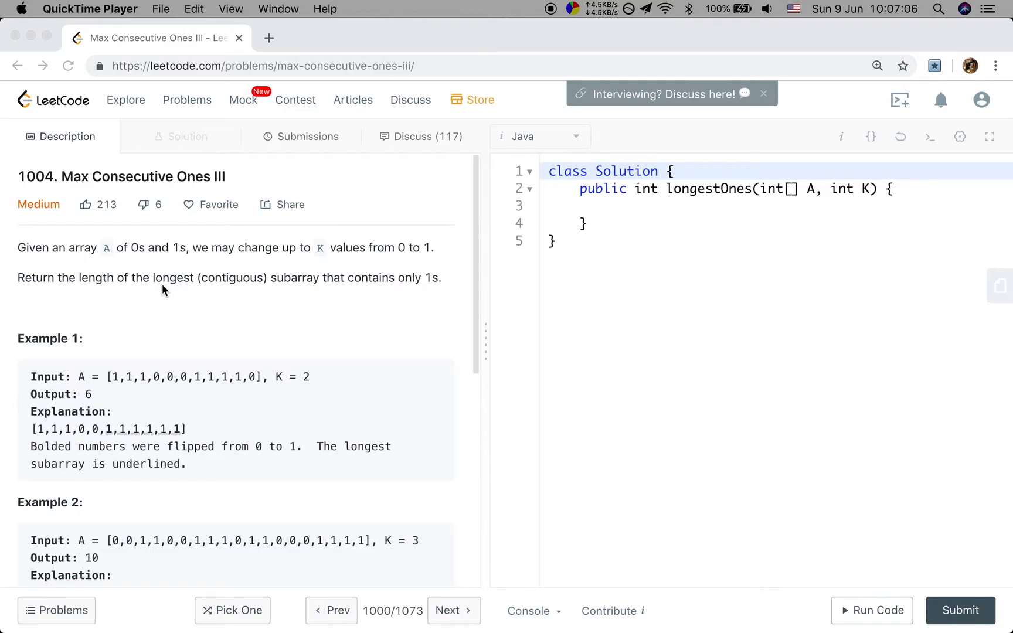
mouse_move(259, 312)
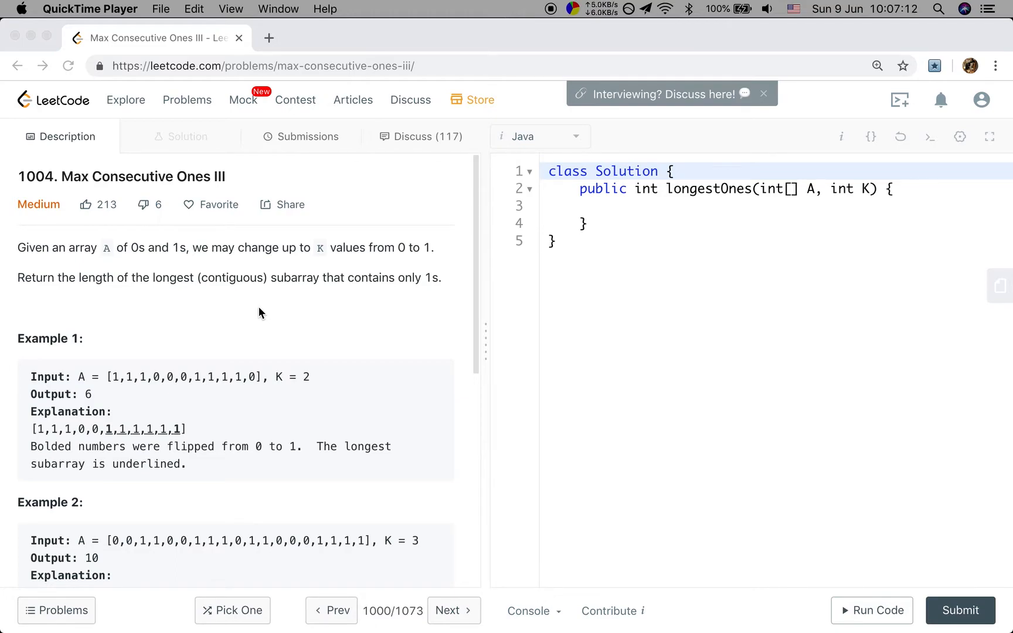
mouse_move(305, 281)
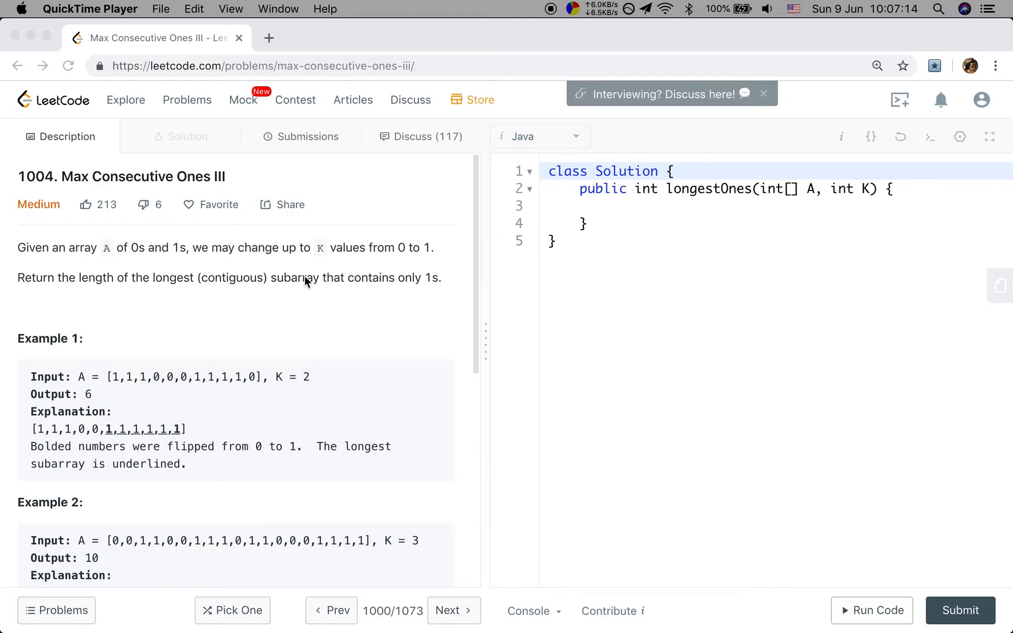
mouse_move(342, 311)
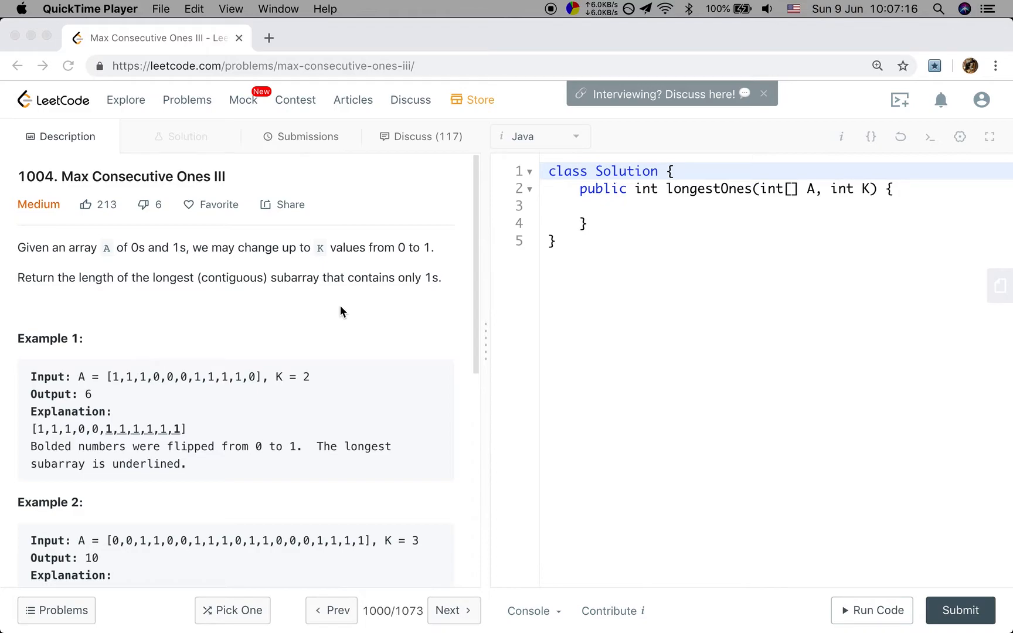
mouse_move(89, 429)
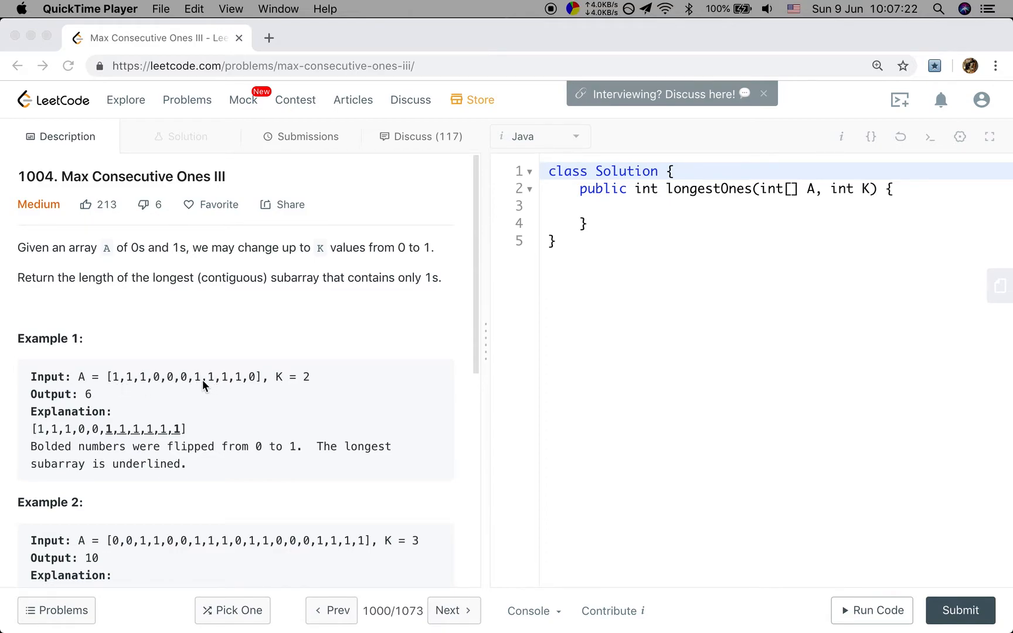
mouse_move(130, 388)
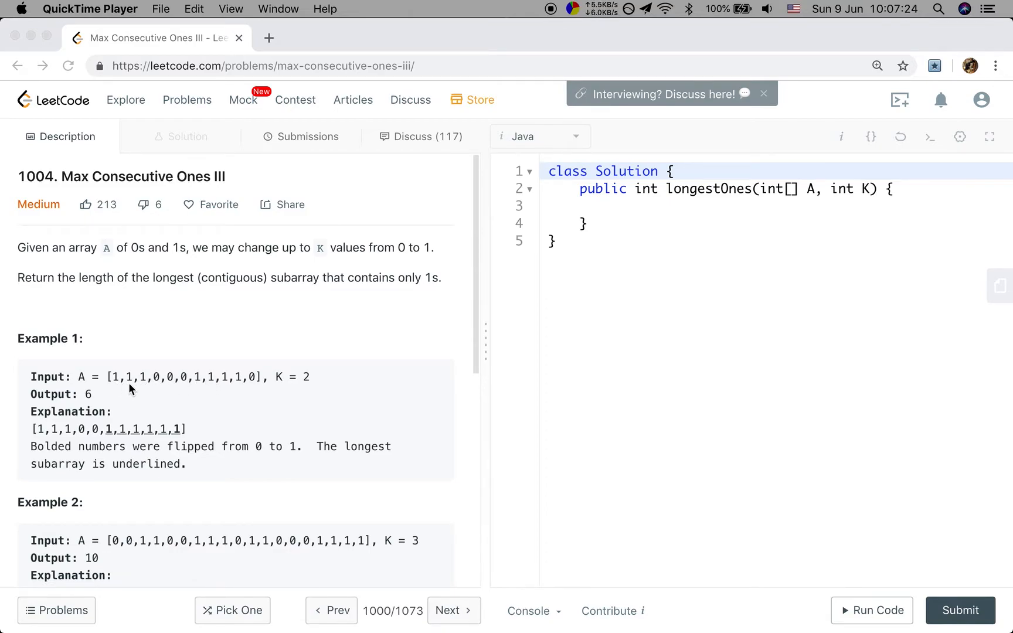
mouse_move(150, 399)
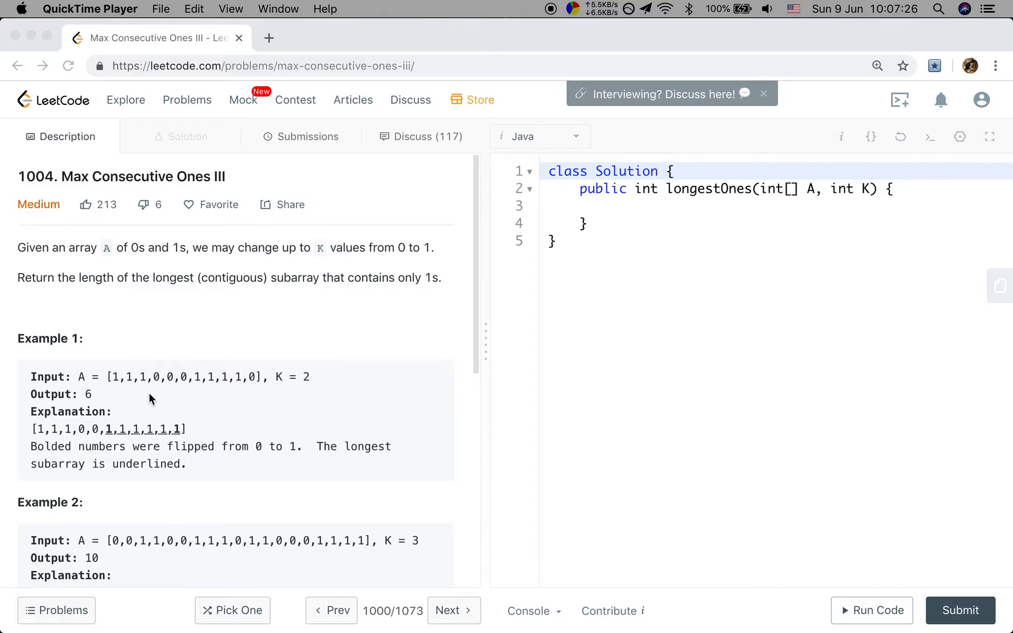
mouse_move(172, 394)
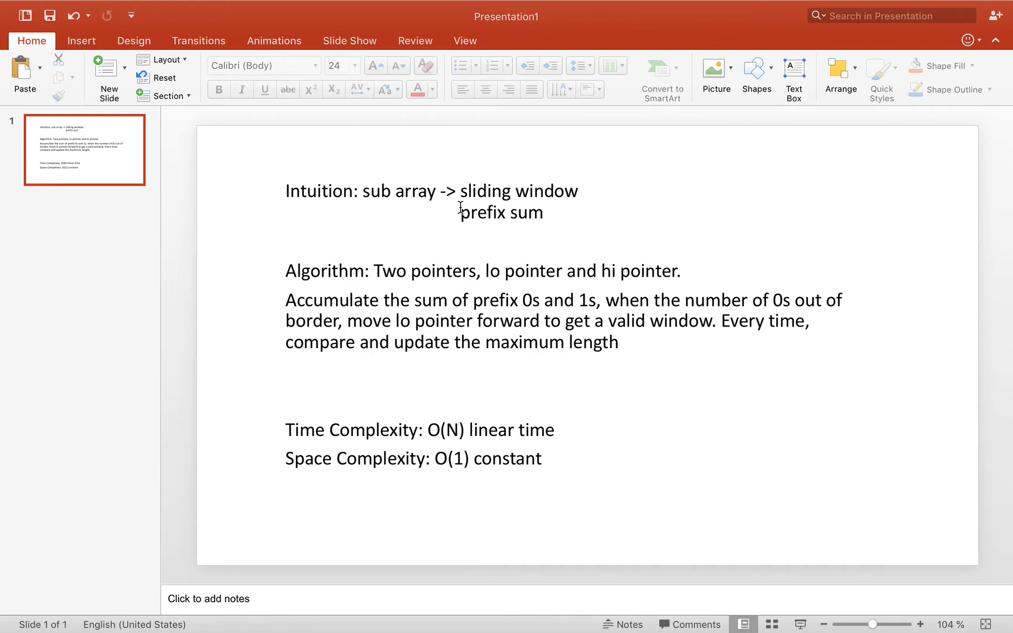
mouse_move(442, 286)
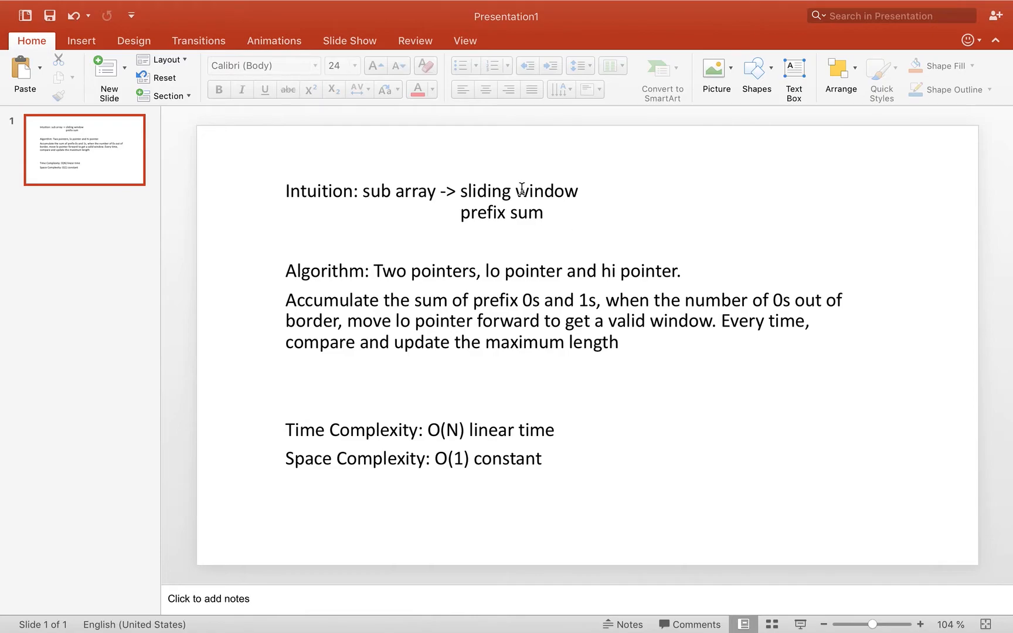
mouse_move(658, 223)
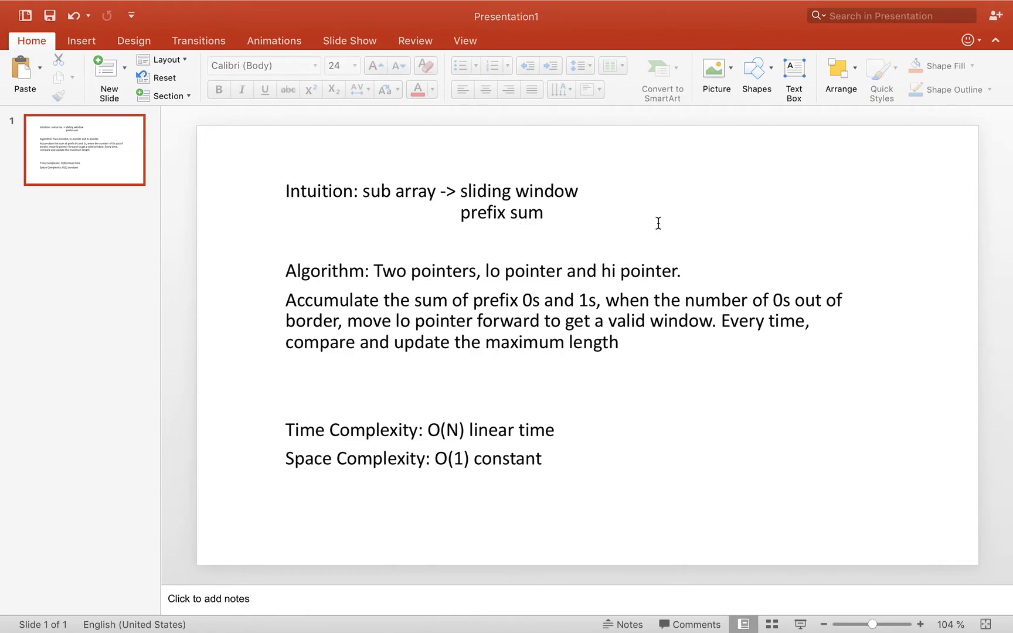
mouse_move(619, 265)
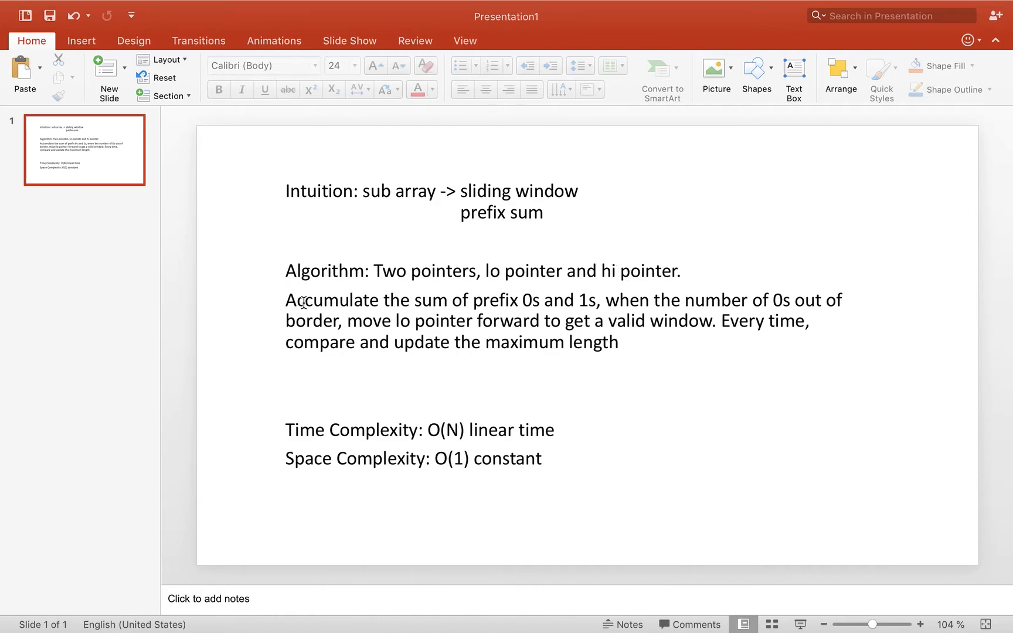
mouse_move(500, 292)
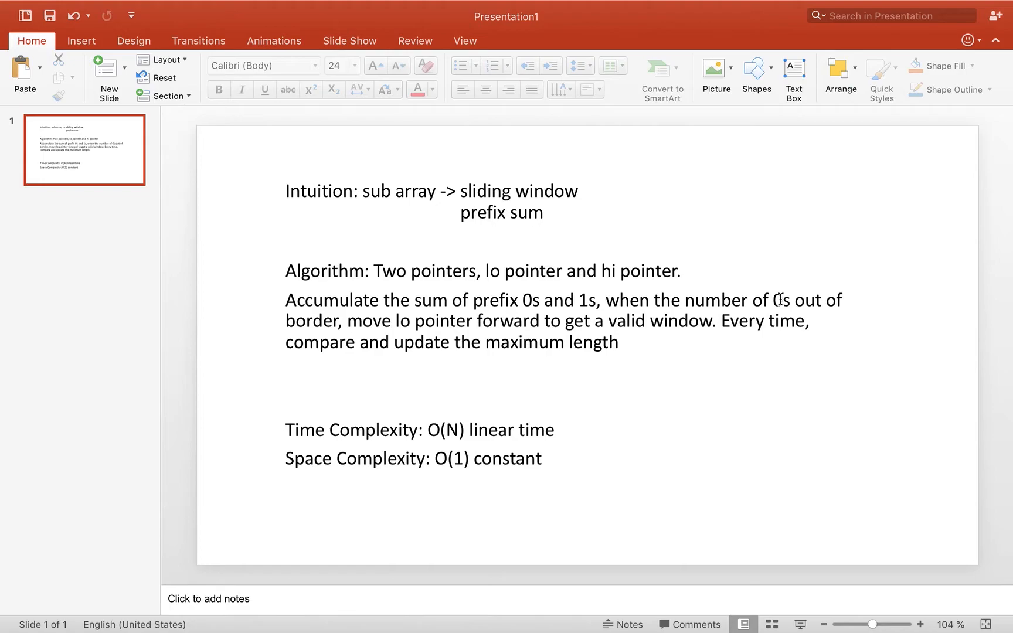
mouse_move(498, 386)
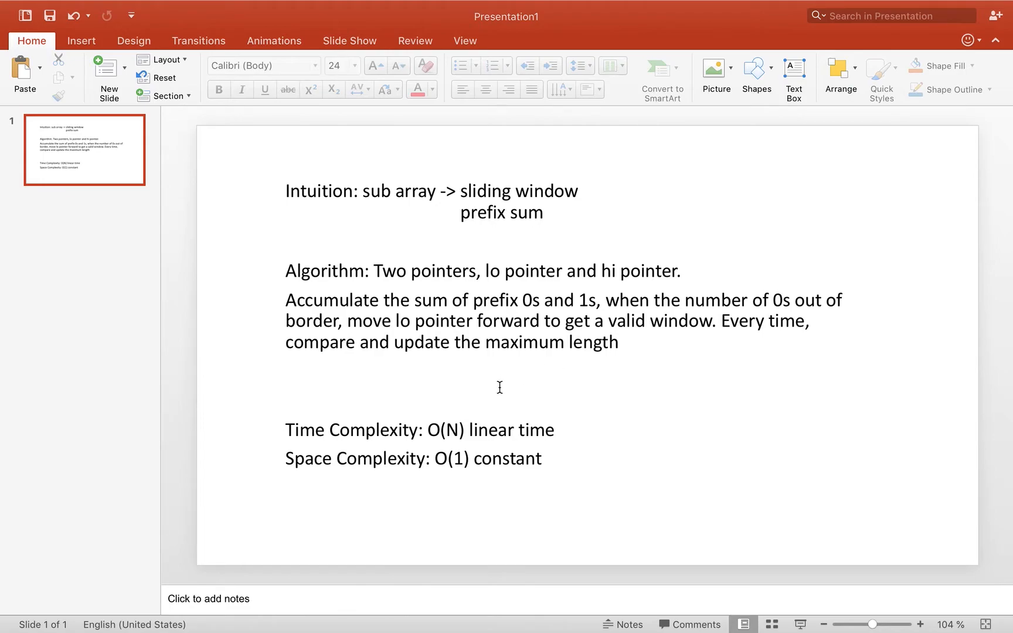
mouse_move(514, 333)
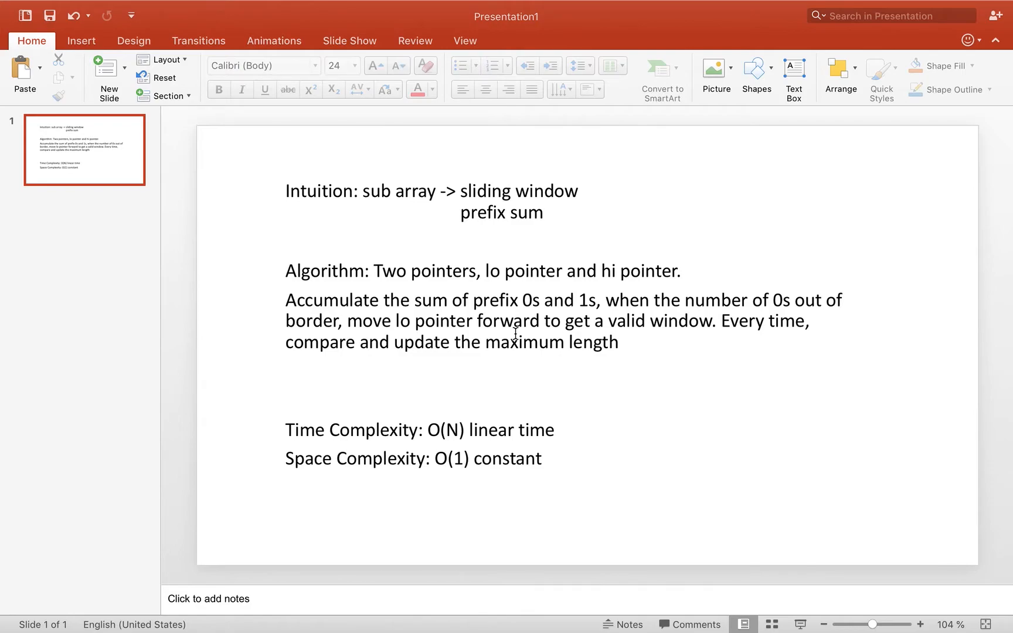
mouse_move(751, 282)
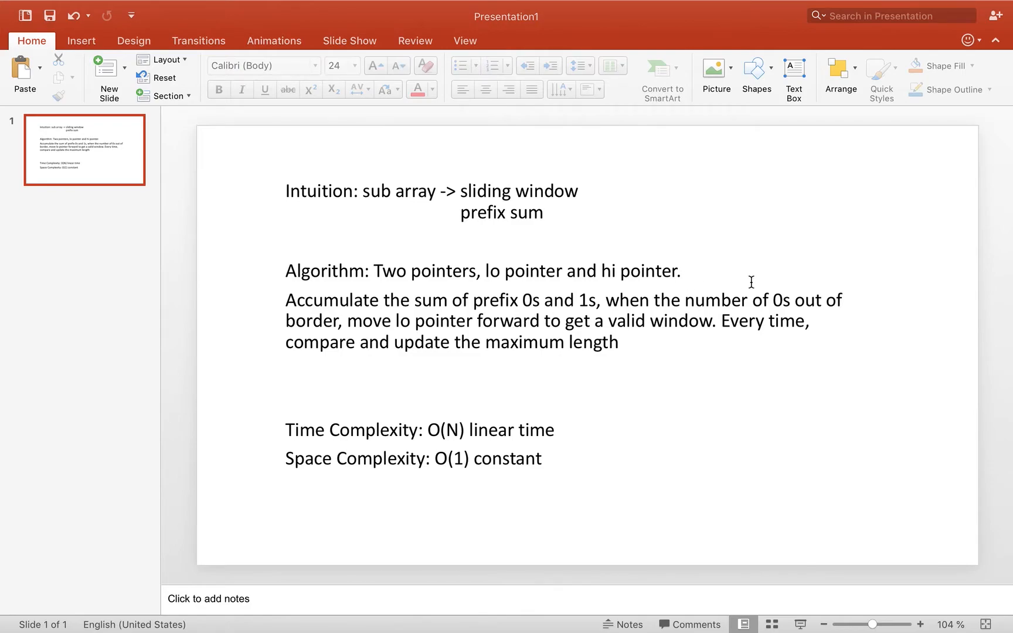
mouse_move(785, 300)
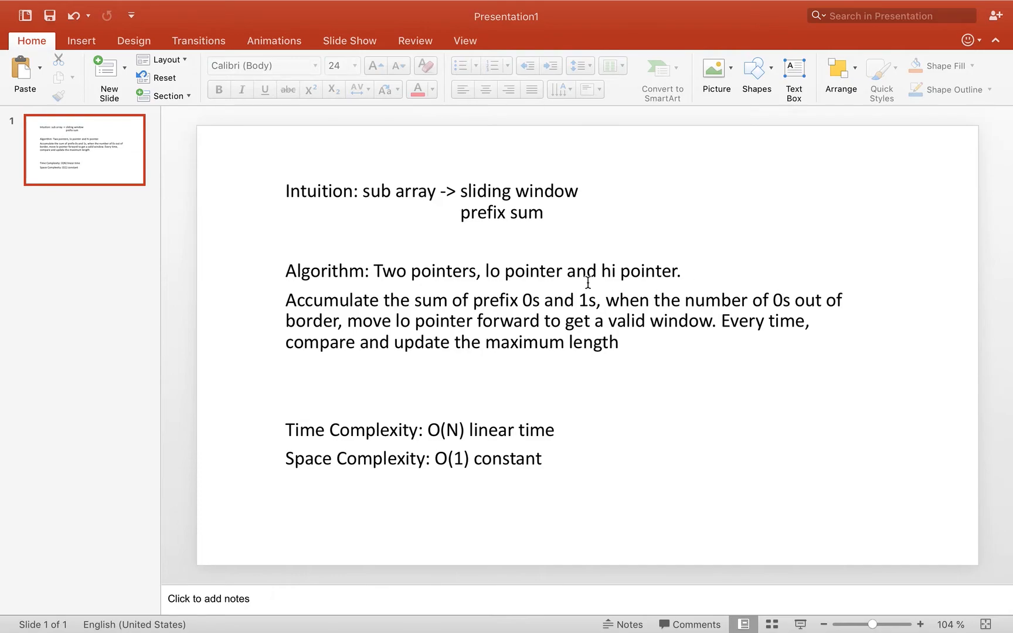
mouse_move(517, 329)
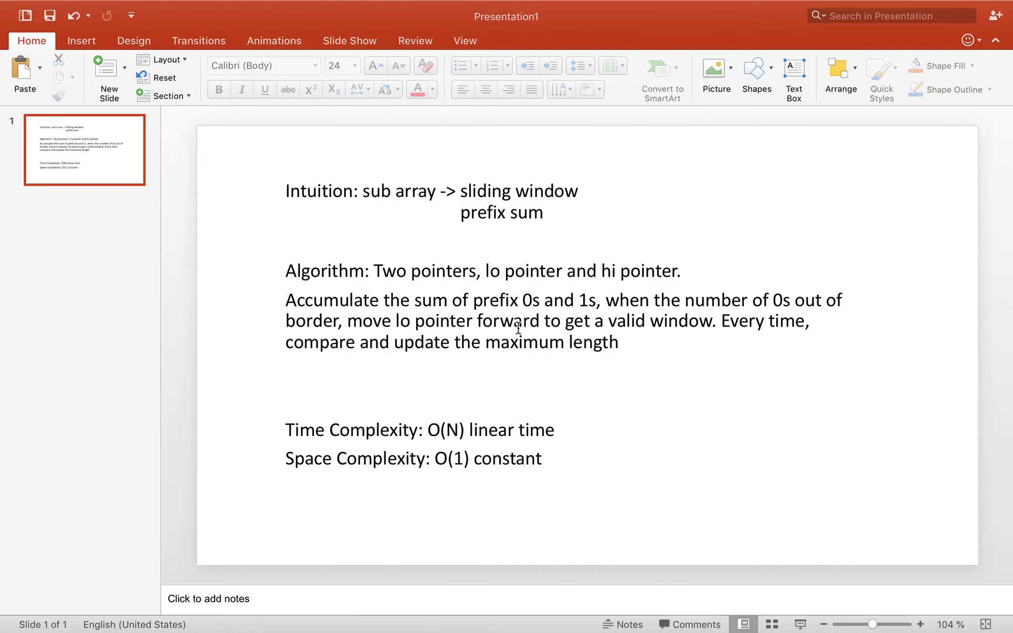
mouse_move(685, 339)
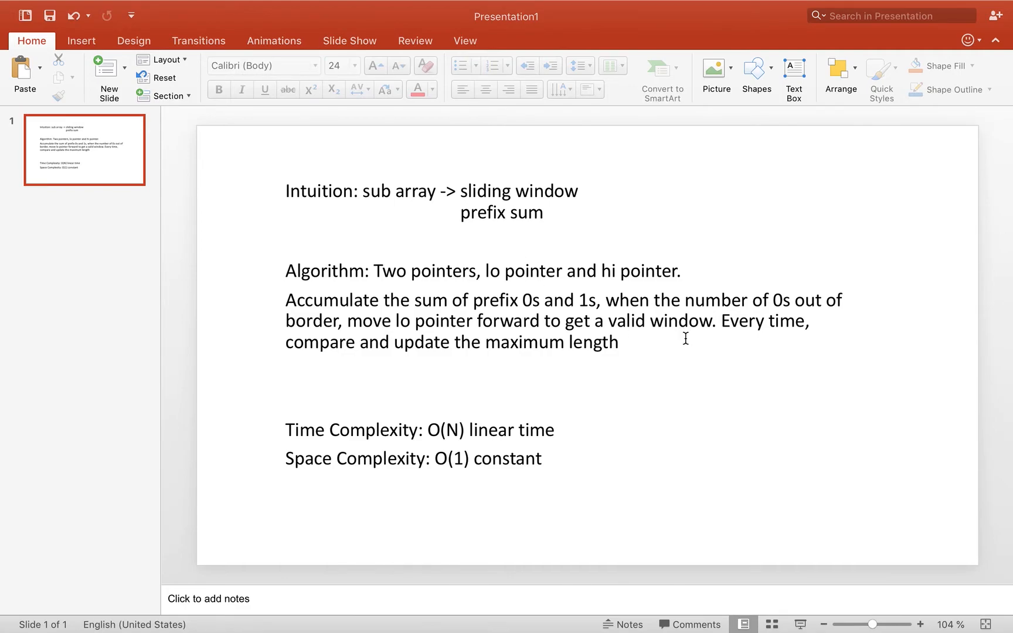
mouse_move(571, 393)
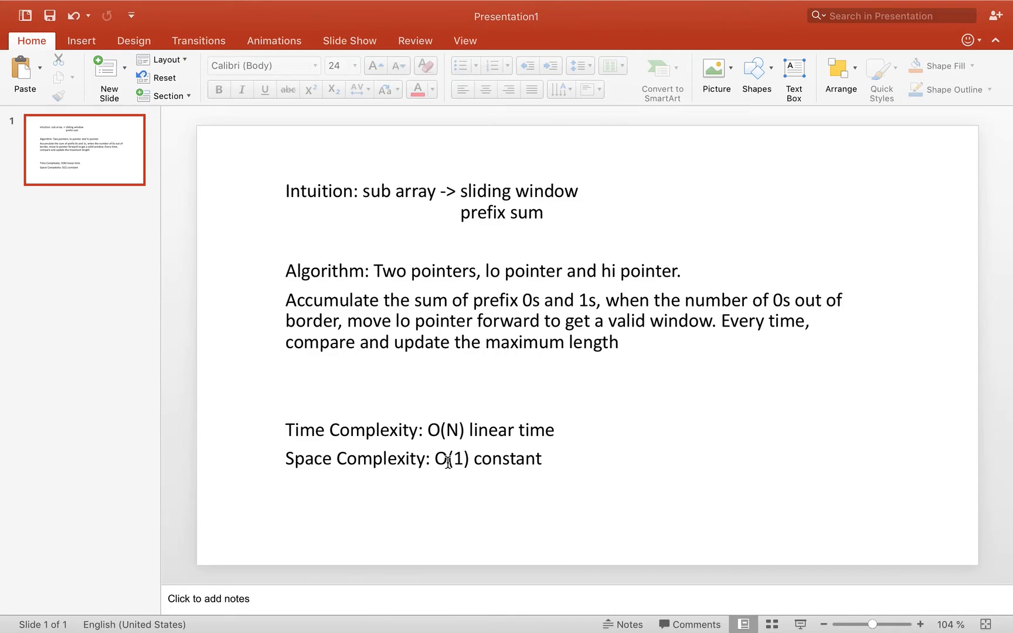
mouse_move(420, 479)
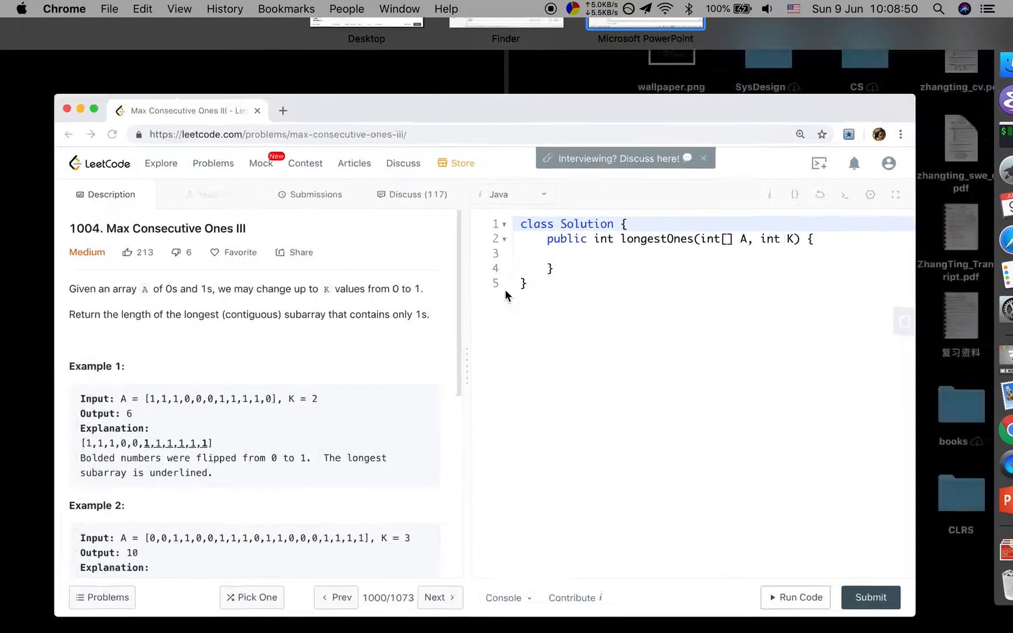
type("int l")
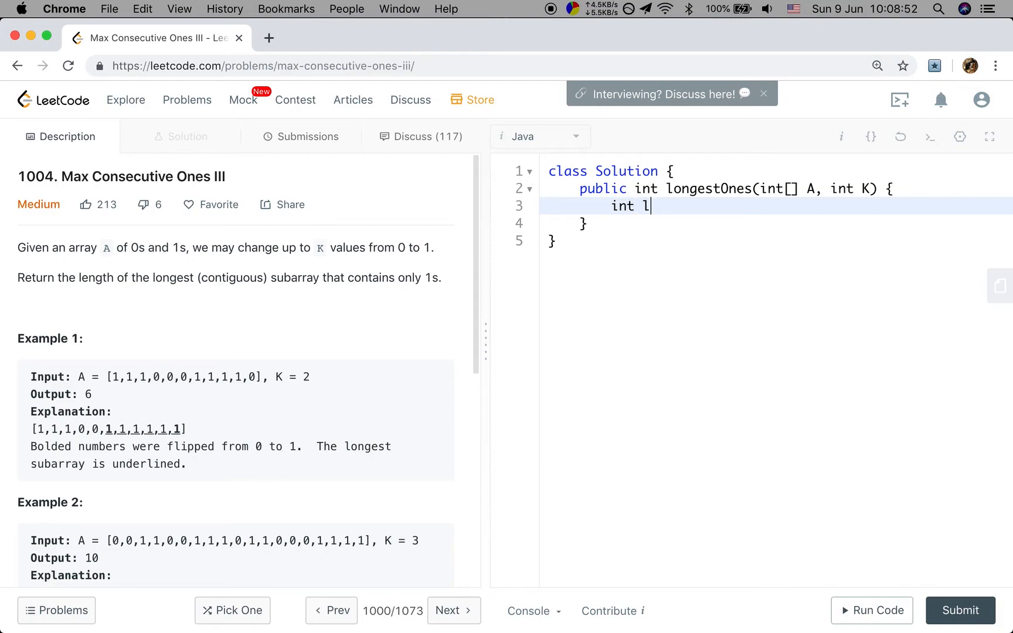
type("o = 0, hi = 0;")
type("int n = A.")
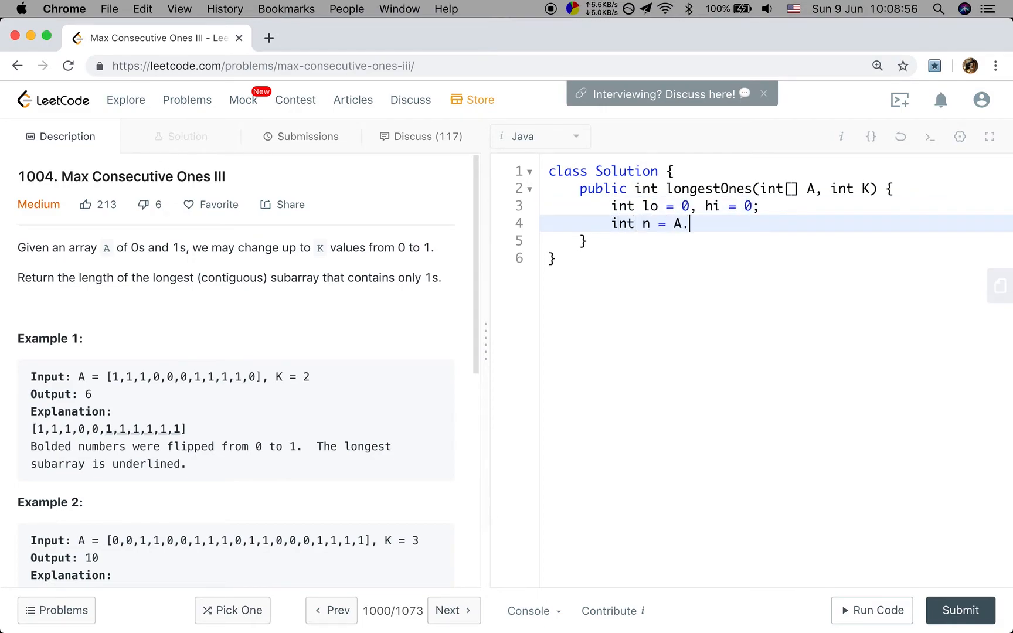
type("length;")
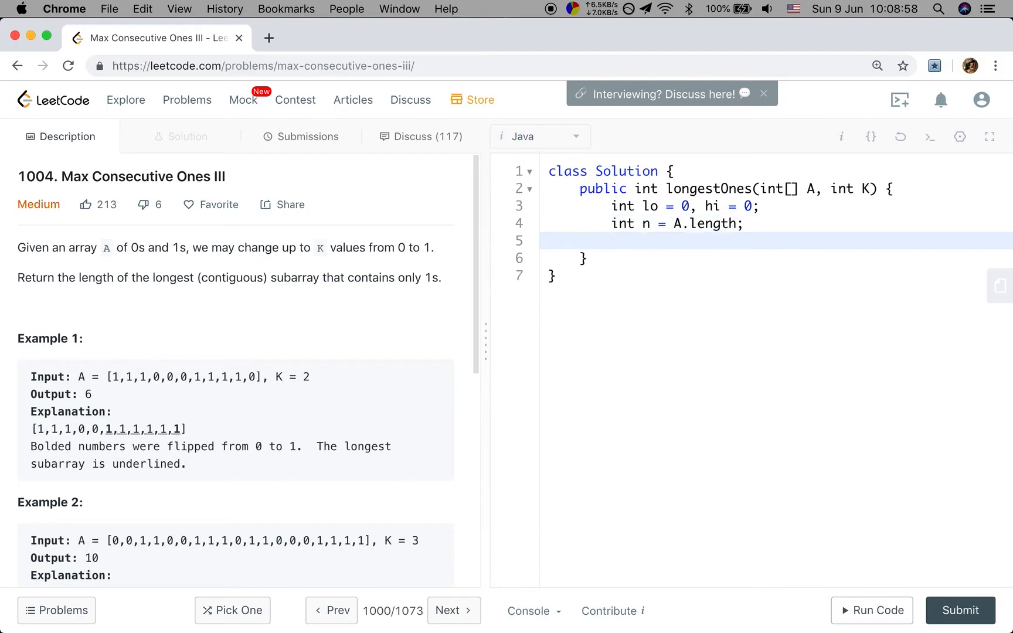
type("i")
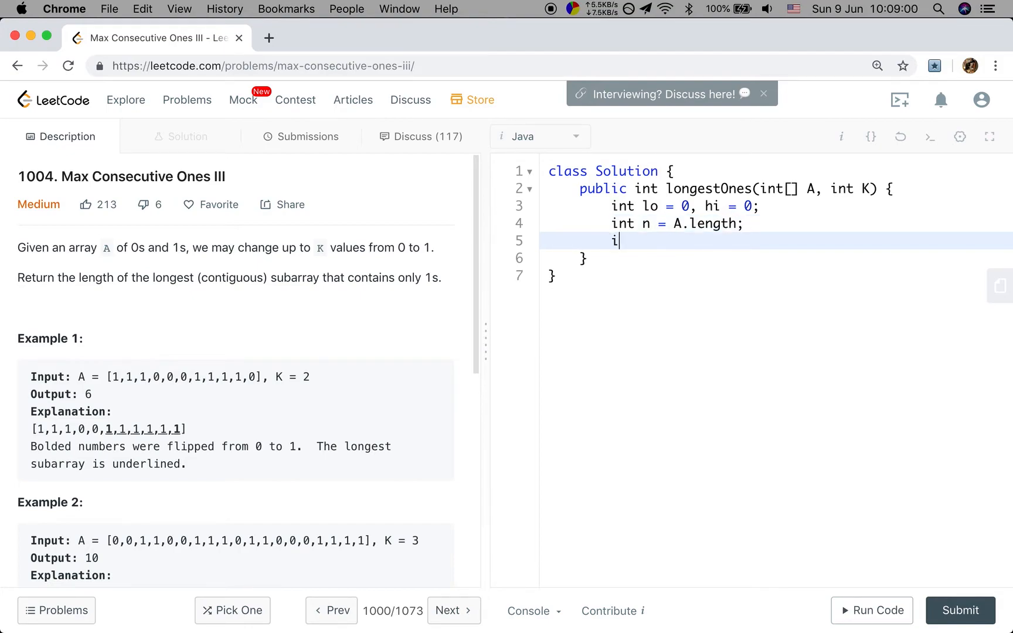
type("nt res = 0;")
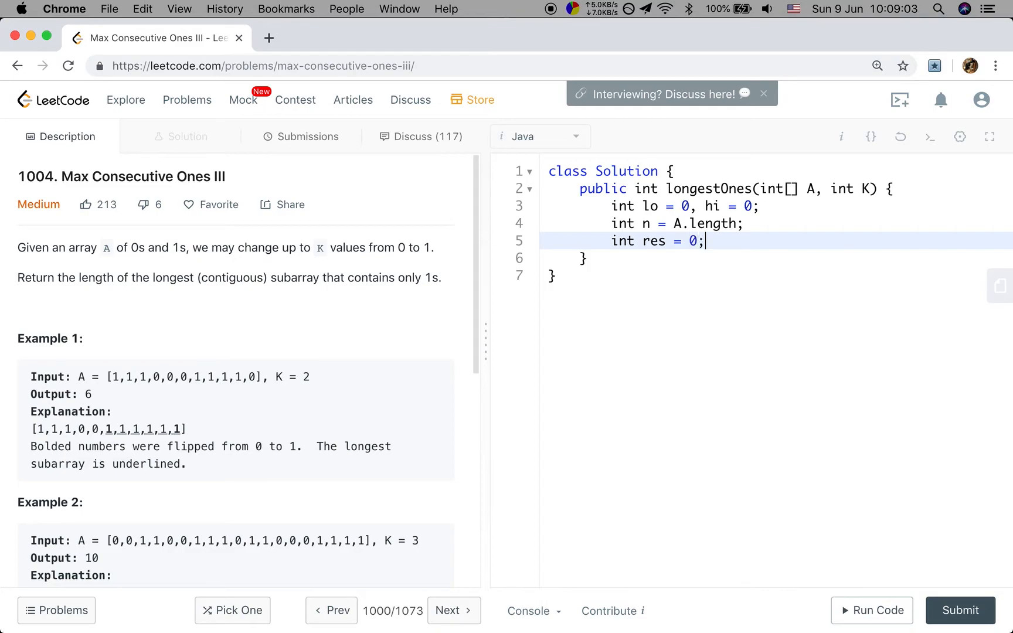
type("int")
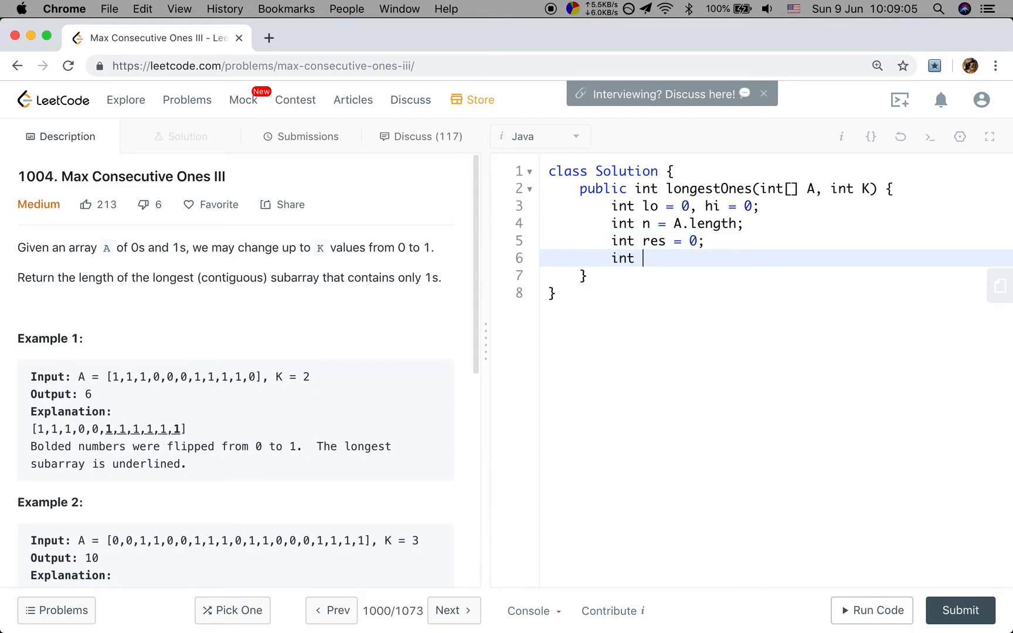
type("preSum = 0;")
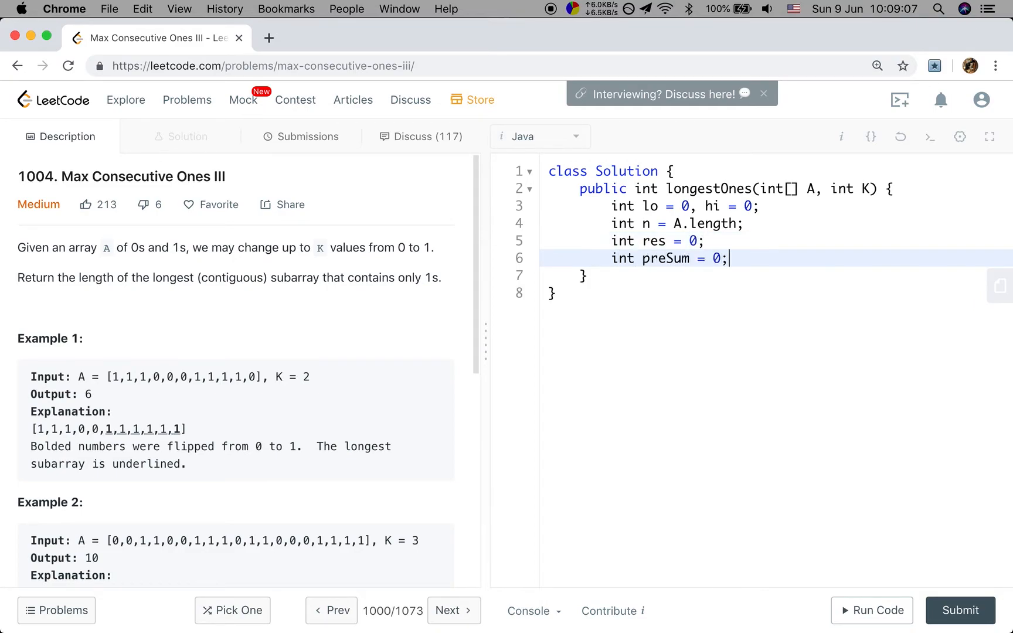
type("for (hi = 0; hi < n; hi++) {")
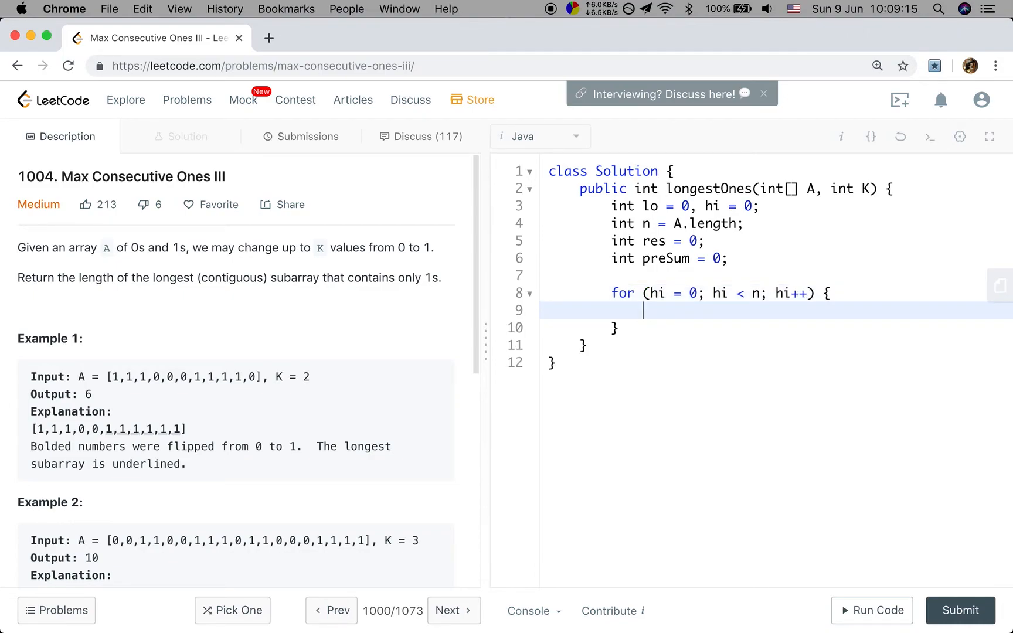
Step: Add preSum += (A[hi] == 0 ? 1 : 0); inside the loop to count zeros
type("preSum")
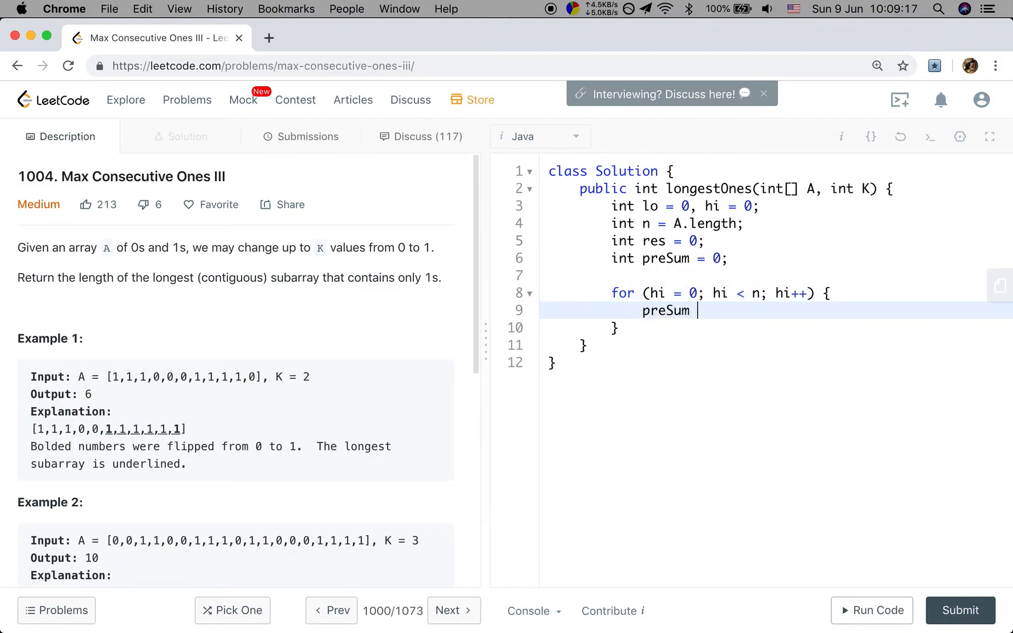
type("+= A[]")
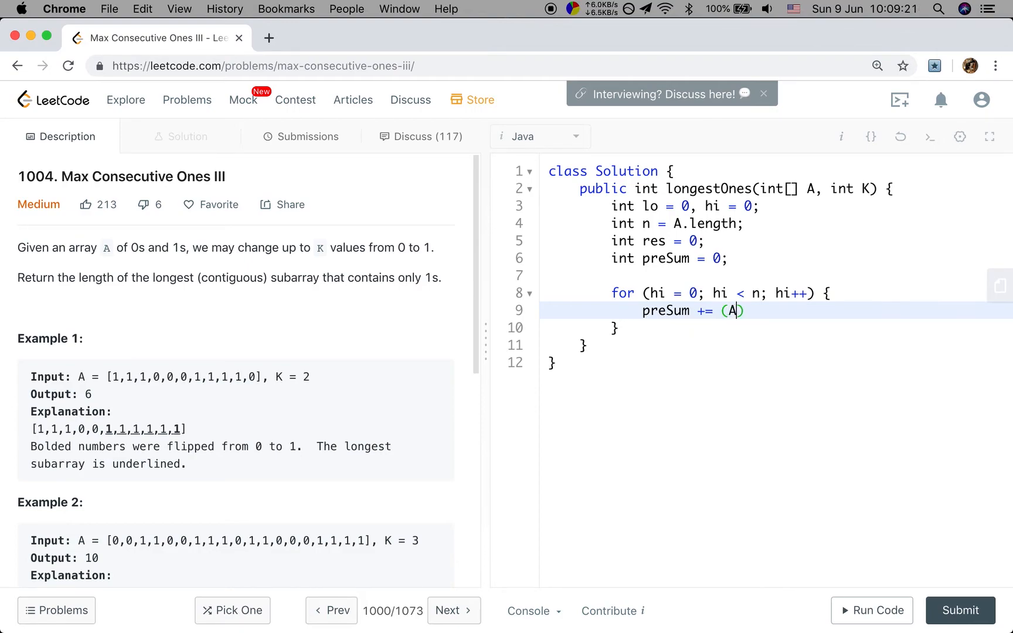
type("[hi] ==")
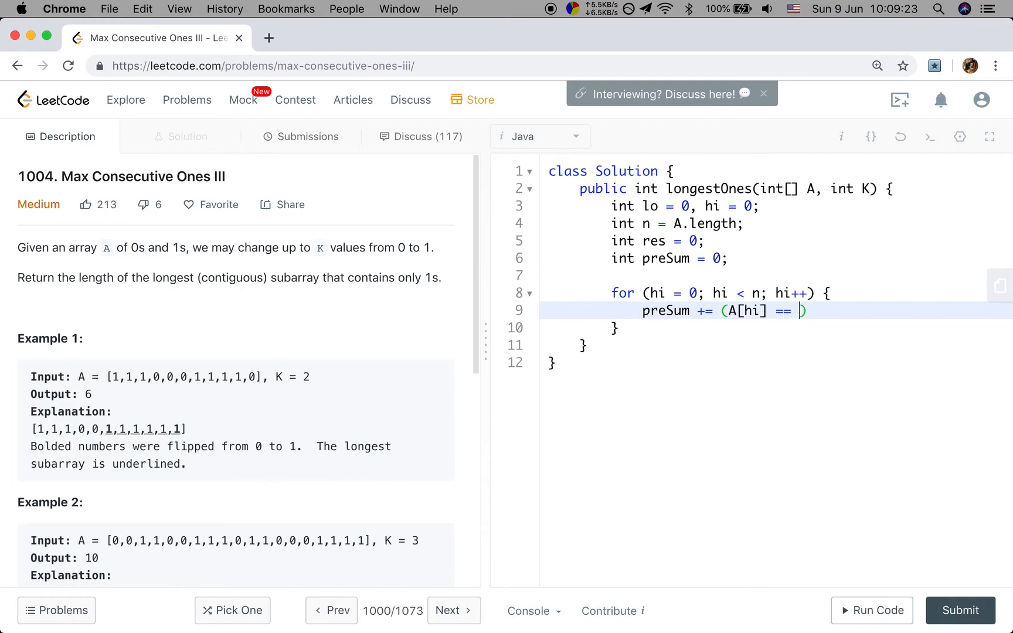
type("0 ?")
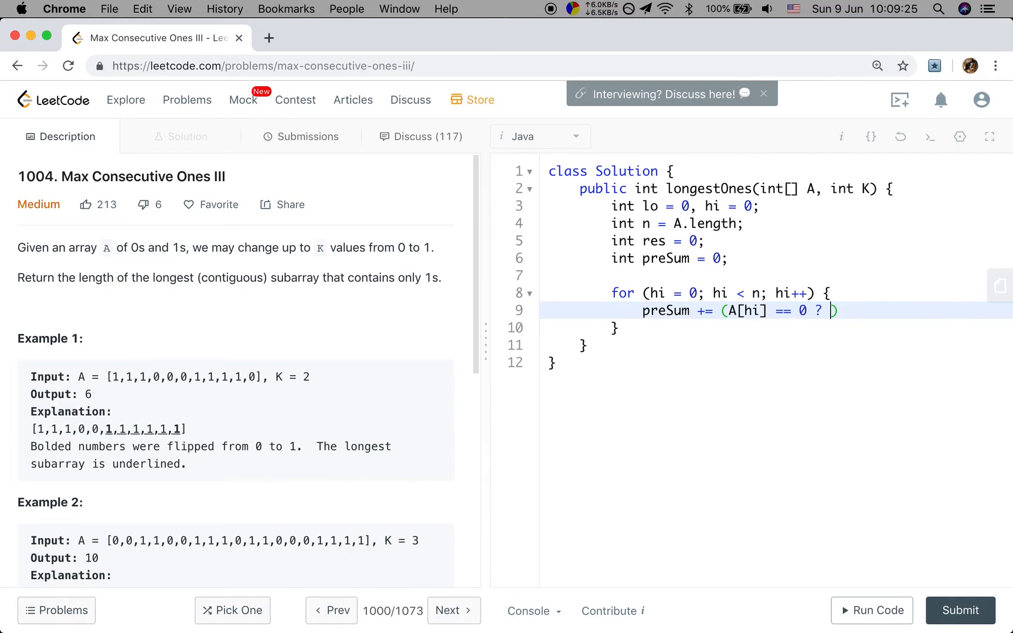
type("1 :")
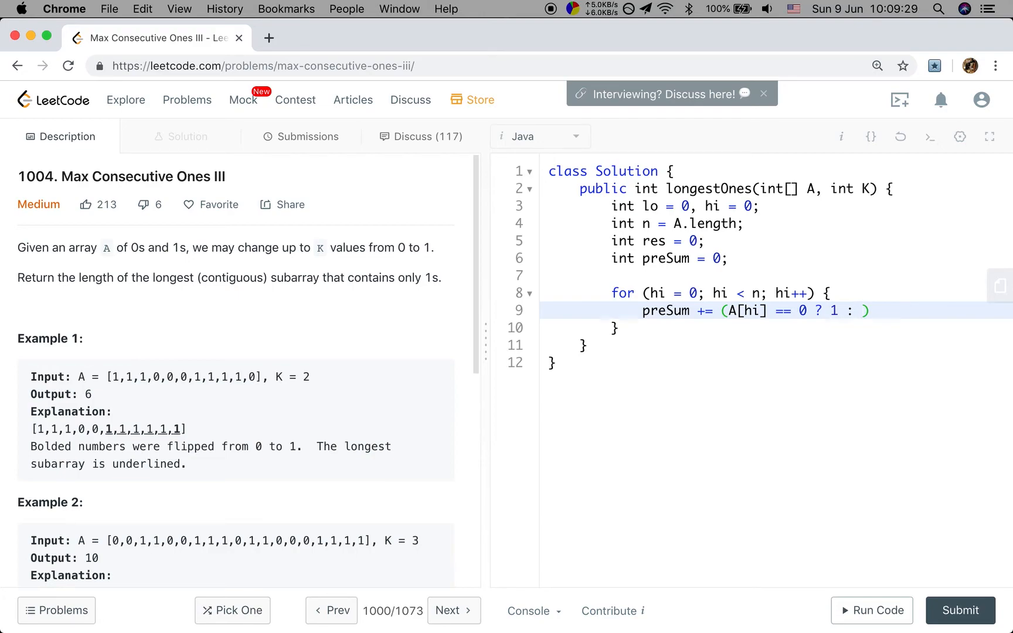
type("0);")
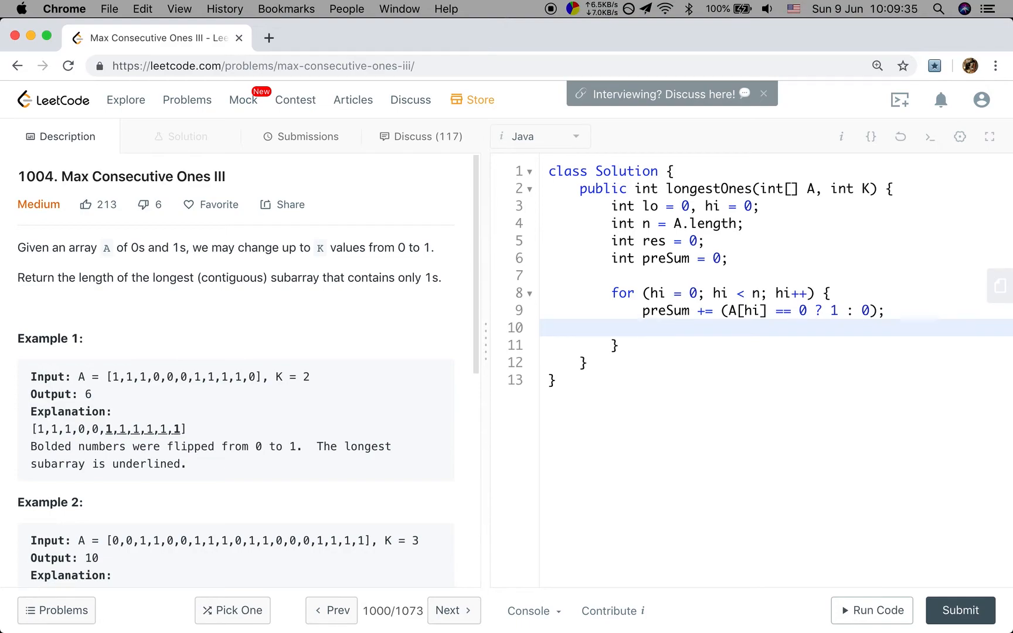
Step: Add if (preSum > K) with a while loop skipping lo past ones while lo < hi
type("if (p")
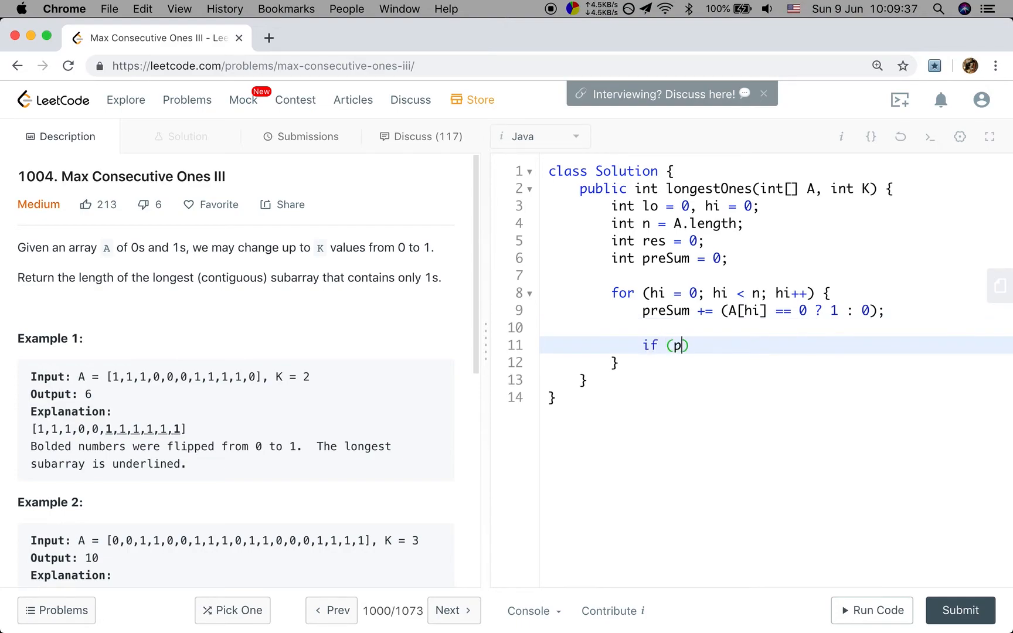
type("reSum >")
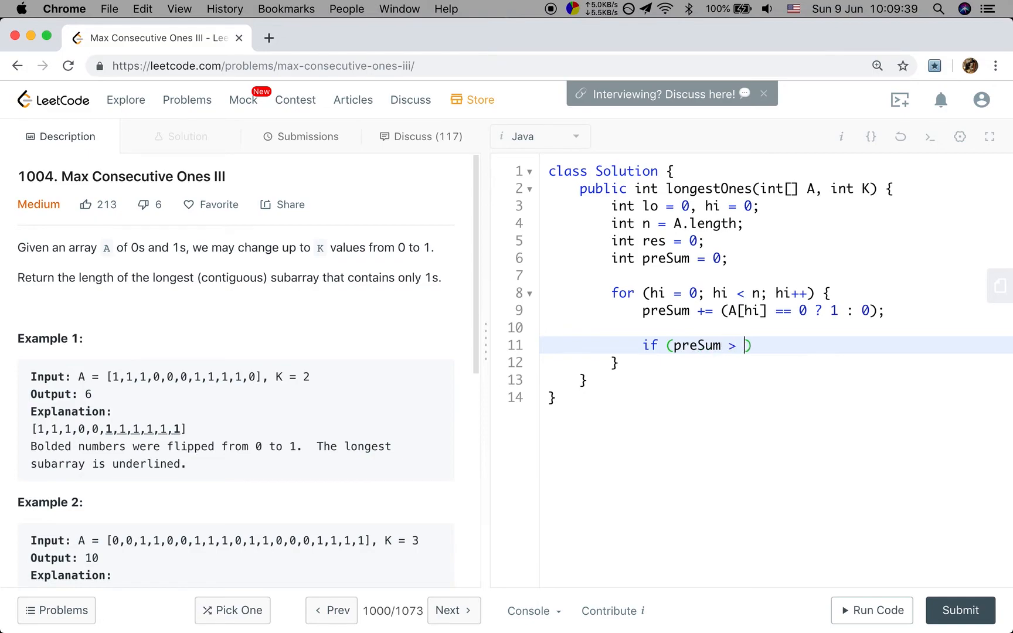
type("K) {")
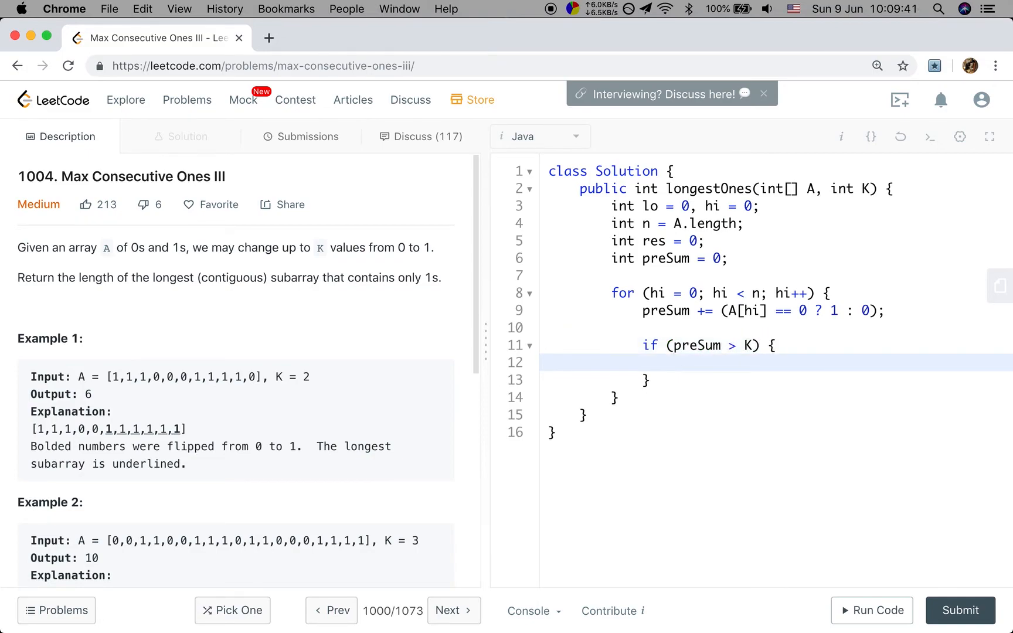
type("while (")
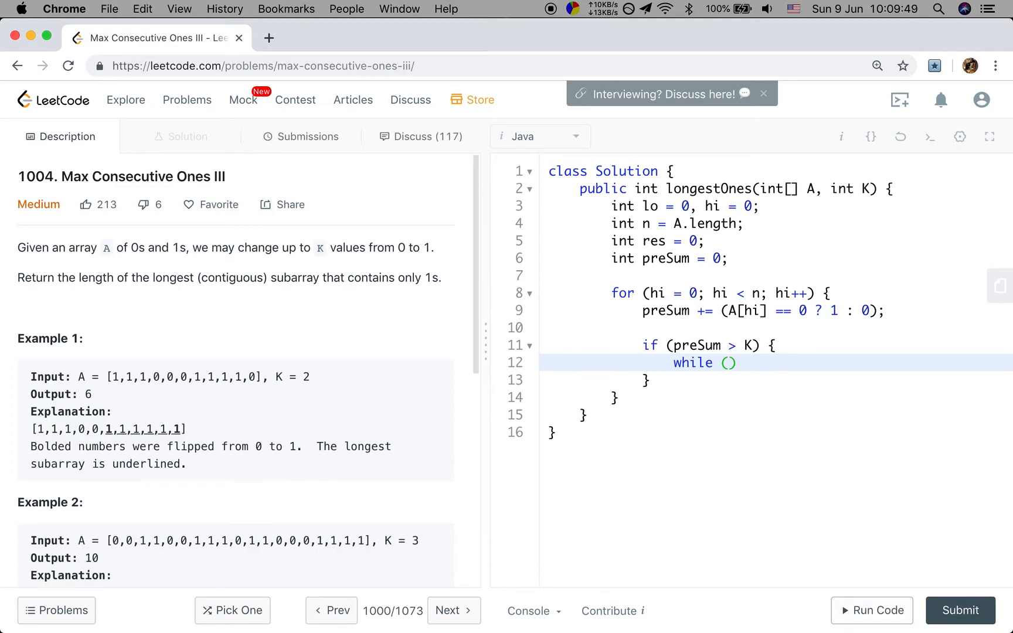
type("lo")
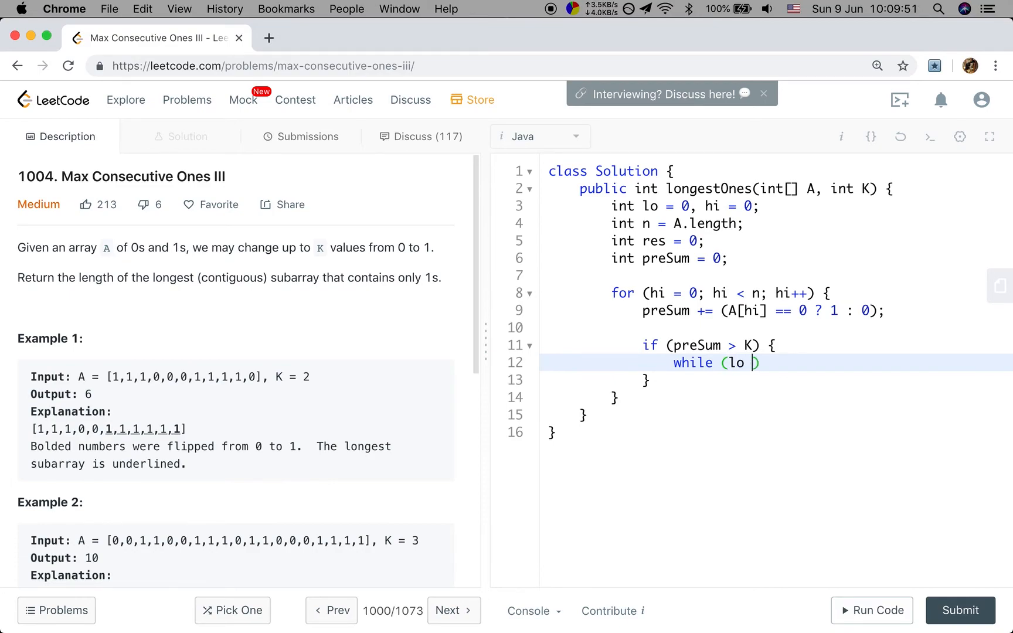
type("< hi")
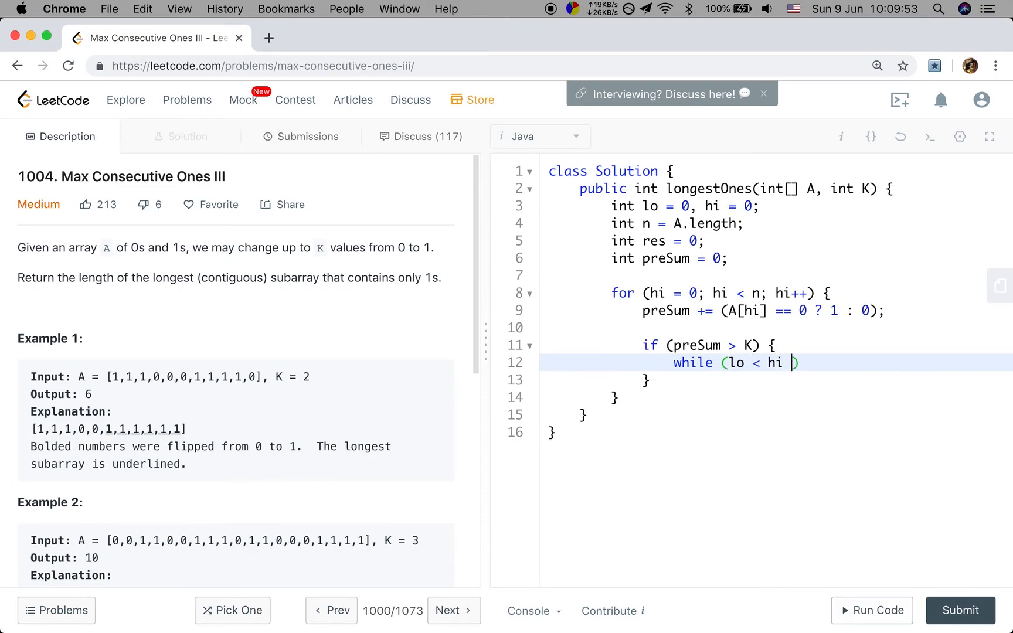
type("&& A[]")
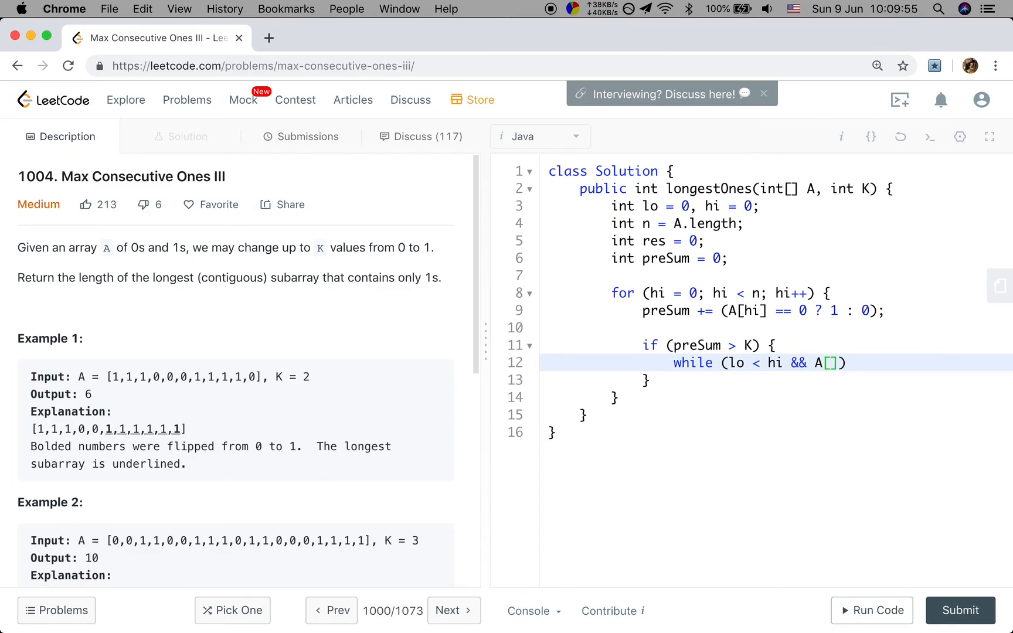
type("lo] == 1)")
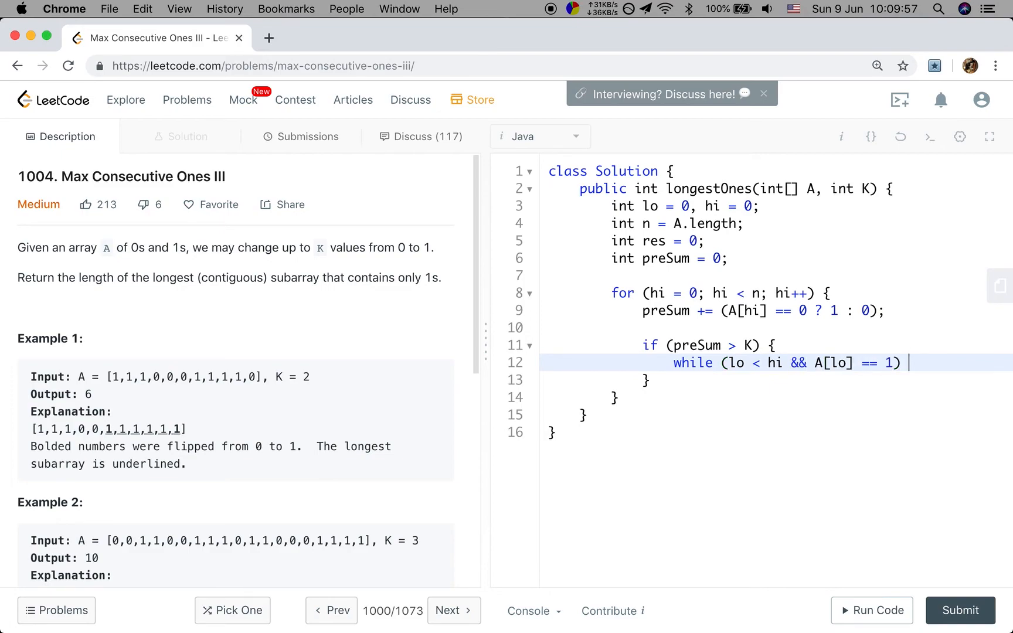
type("{")
type("lo++;")
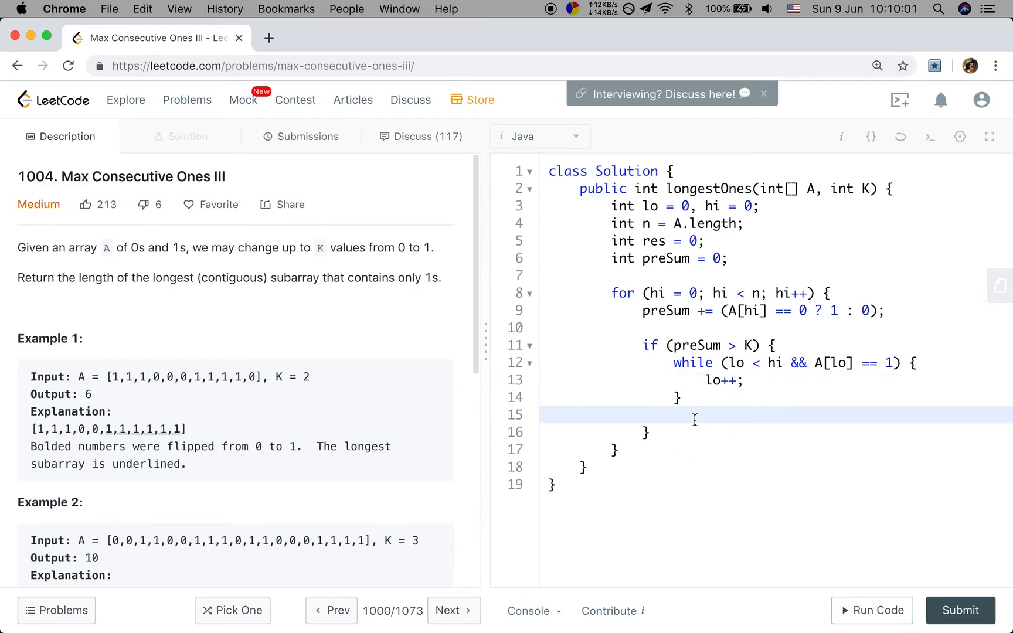
mouse_move(702, 424)
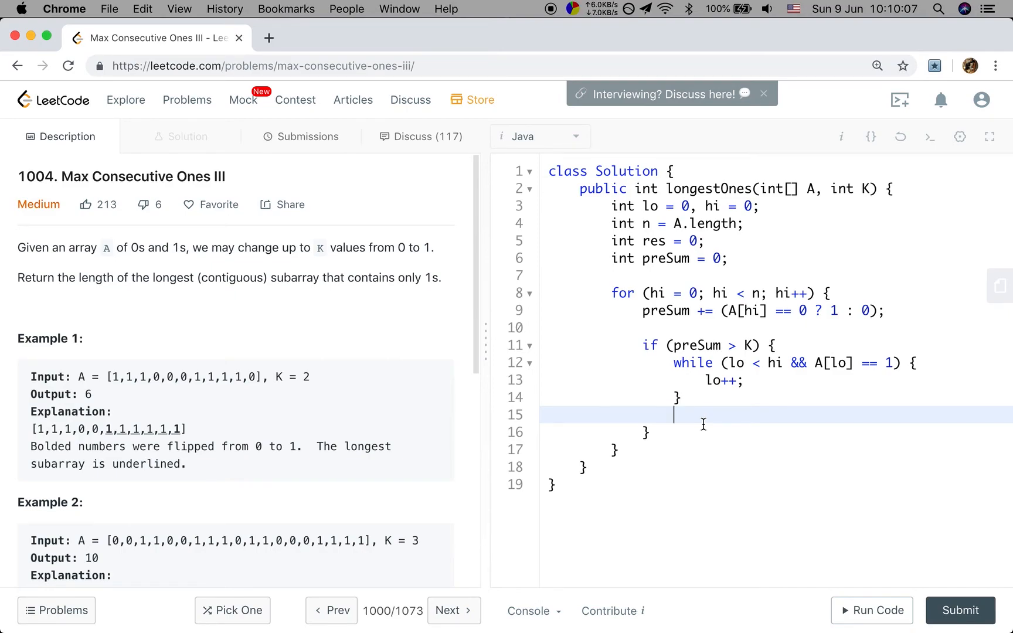
Step: Decrement preSum by 1 and increment lo once after the while loop
type("preSum")
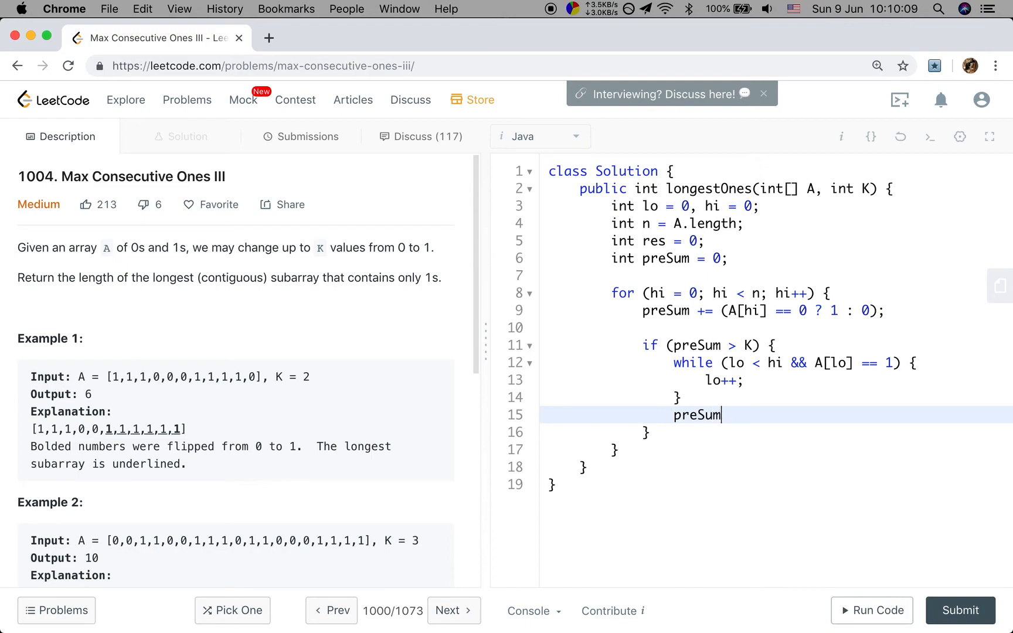
type("-=")
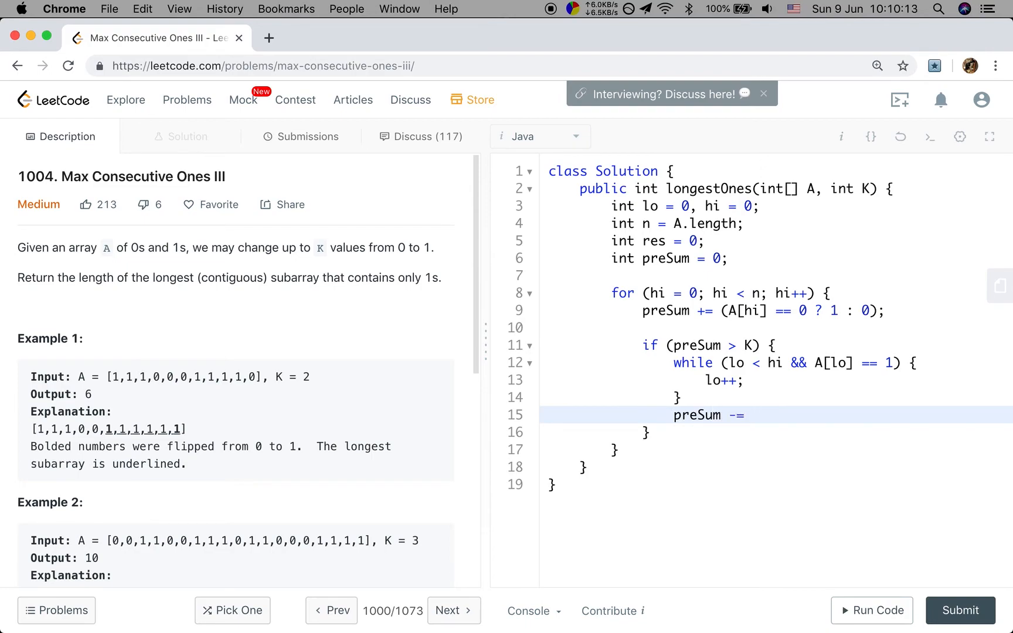
type("1;")
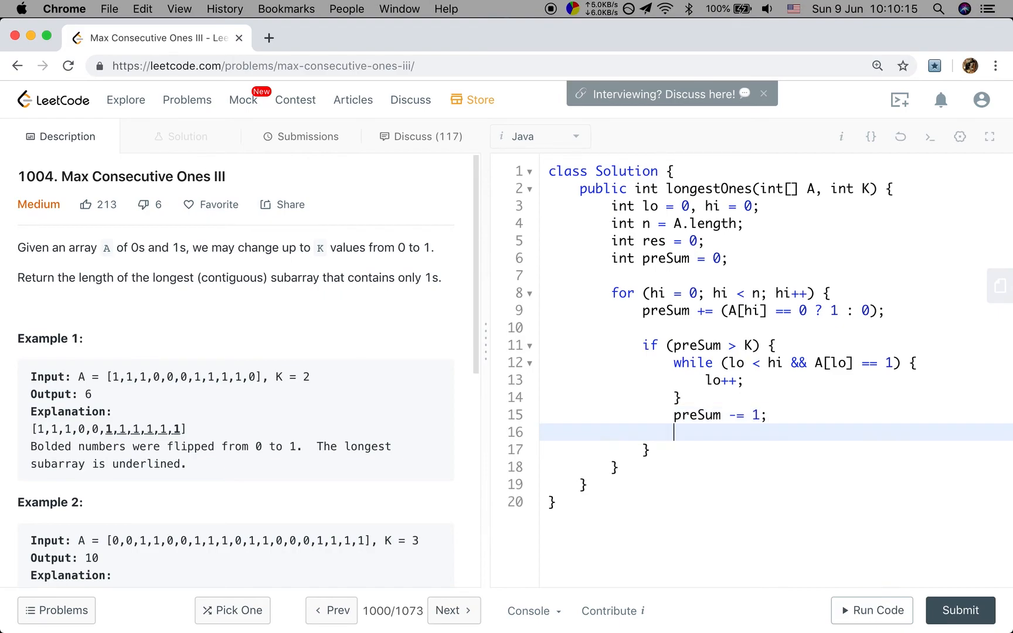
type("lo++")
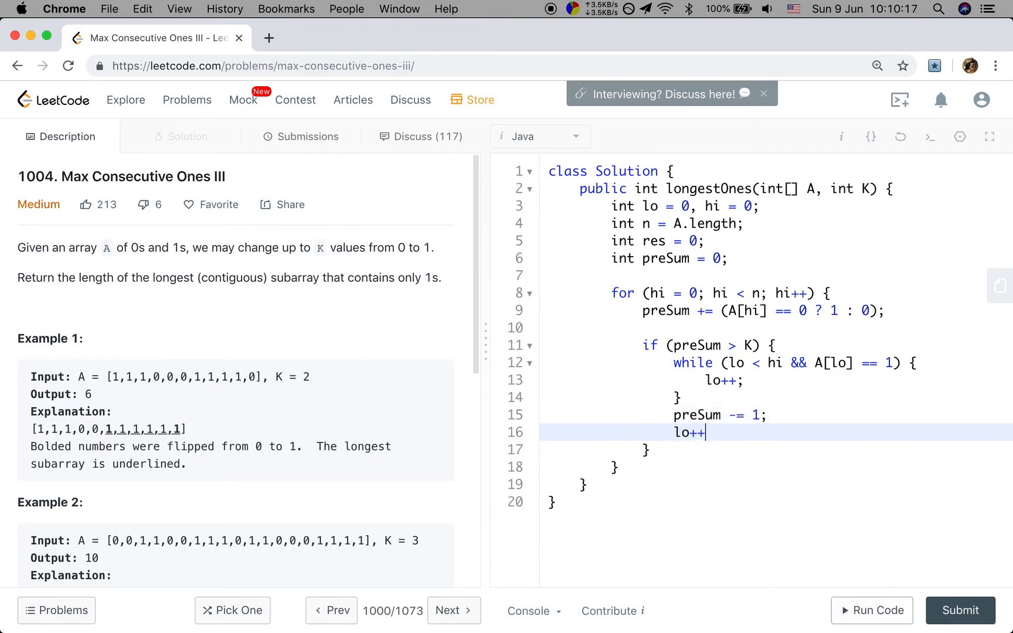
type(";")
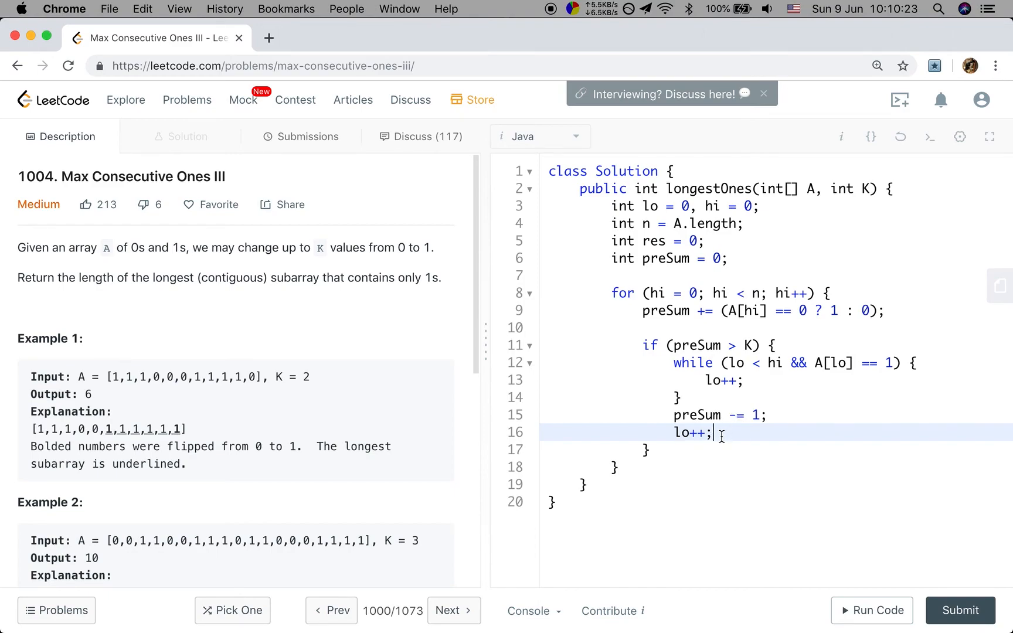
key("Enter")
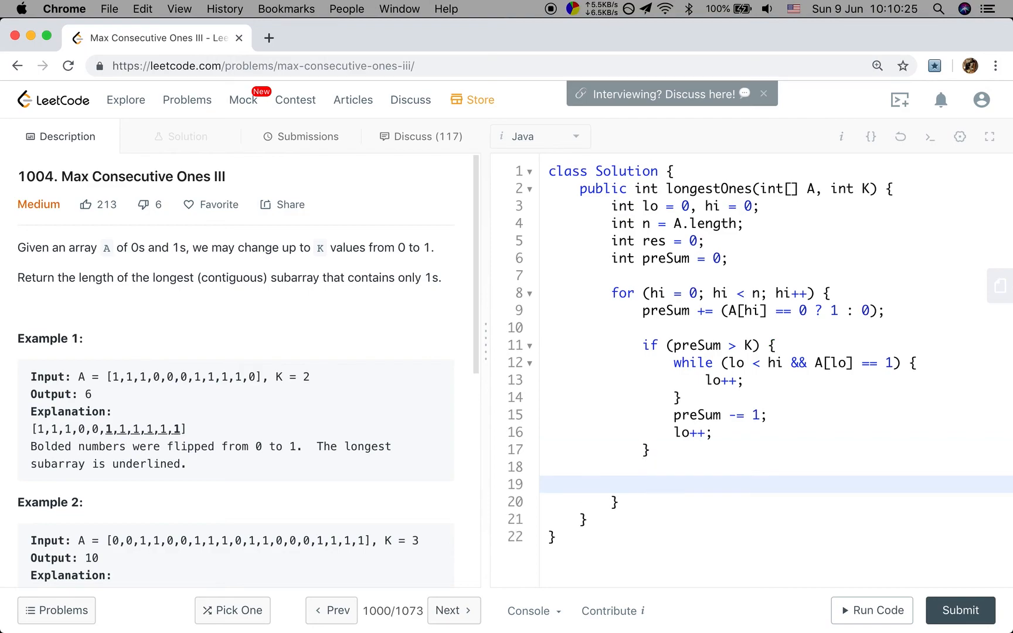
mouse_move(652, 485)
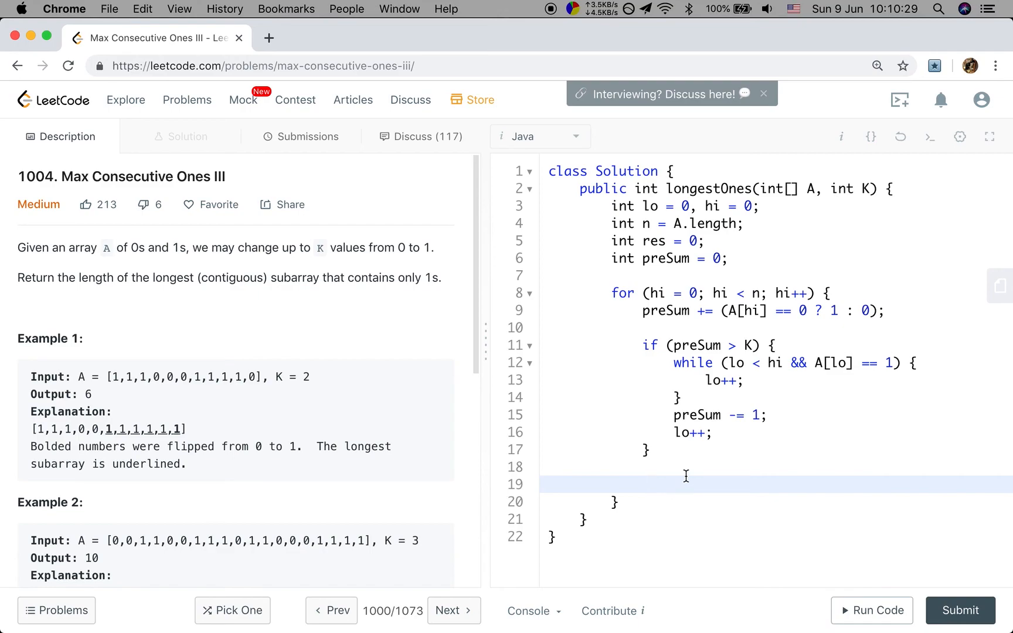
Step: Set res = hi - lo + 1 when hi - lo + 1 > res, then return res
type("if (hi - lo")
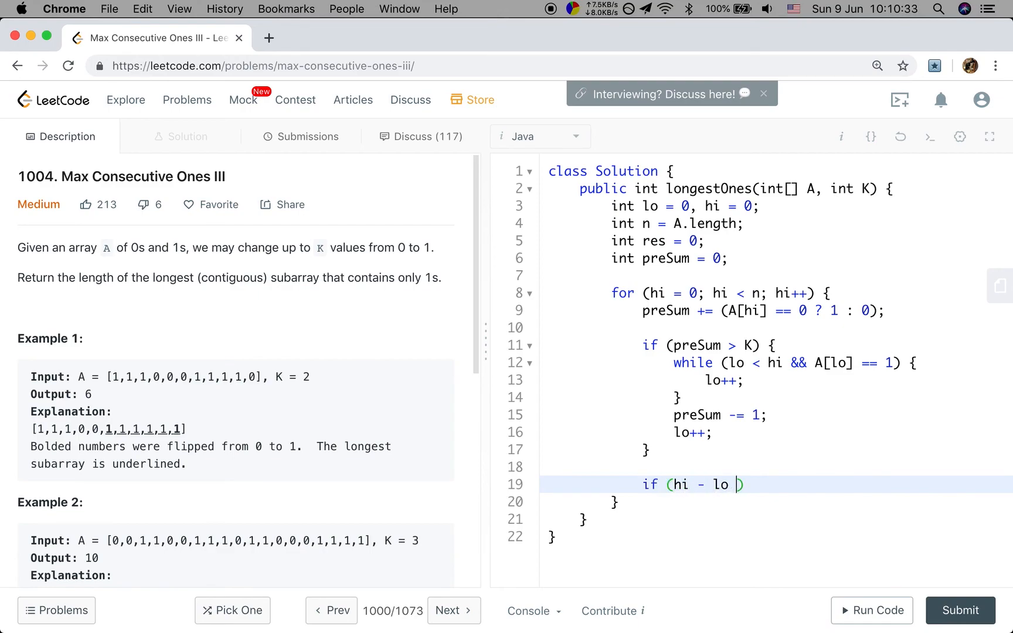
type("+ 1 >")
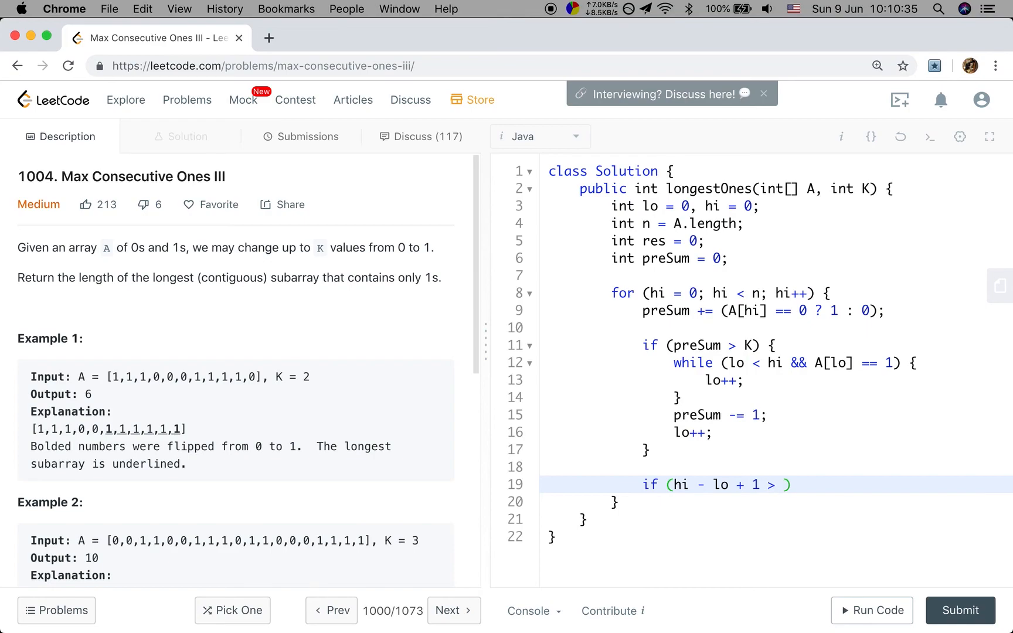
type("res) {")
type("res = hi -")
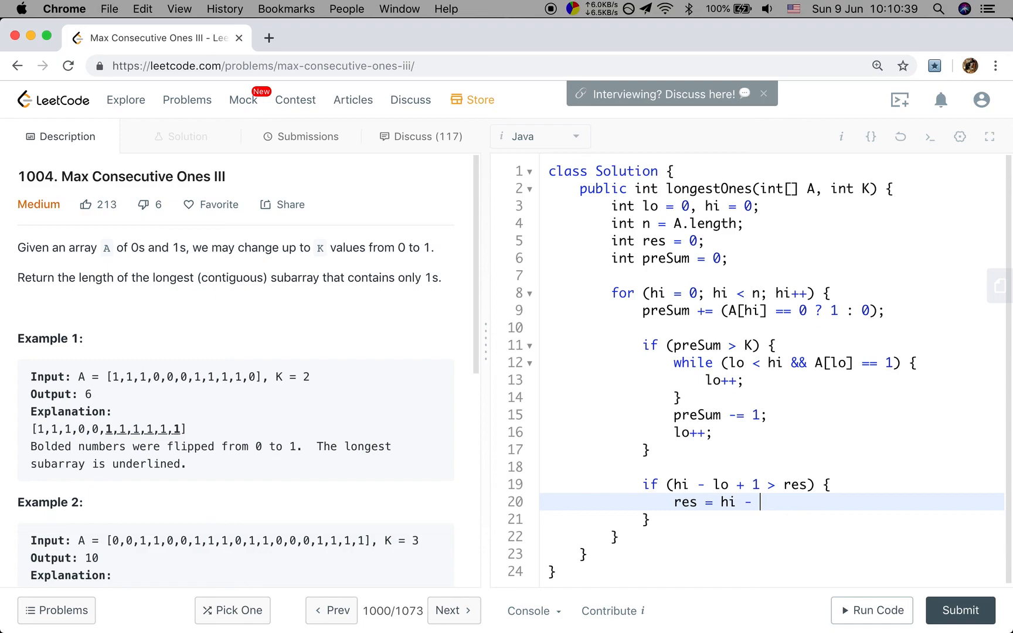
type("lo + 1;")
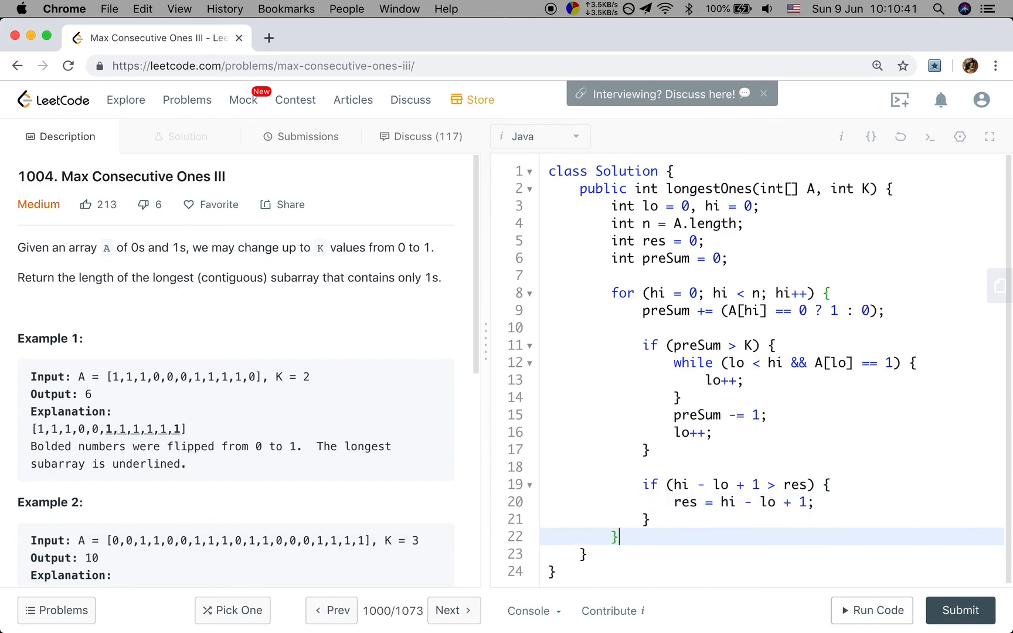
type("return res;")
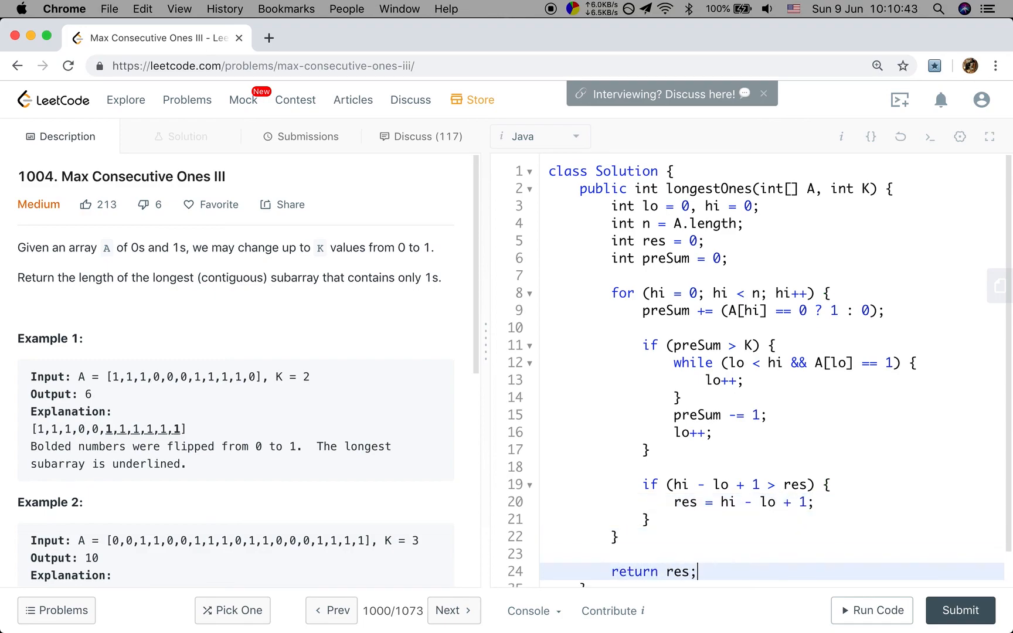
Step: Run Example 1 (output 6) and submit, getting Success at 4 ms and 40.9 MB
left_click(870, 610)
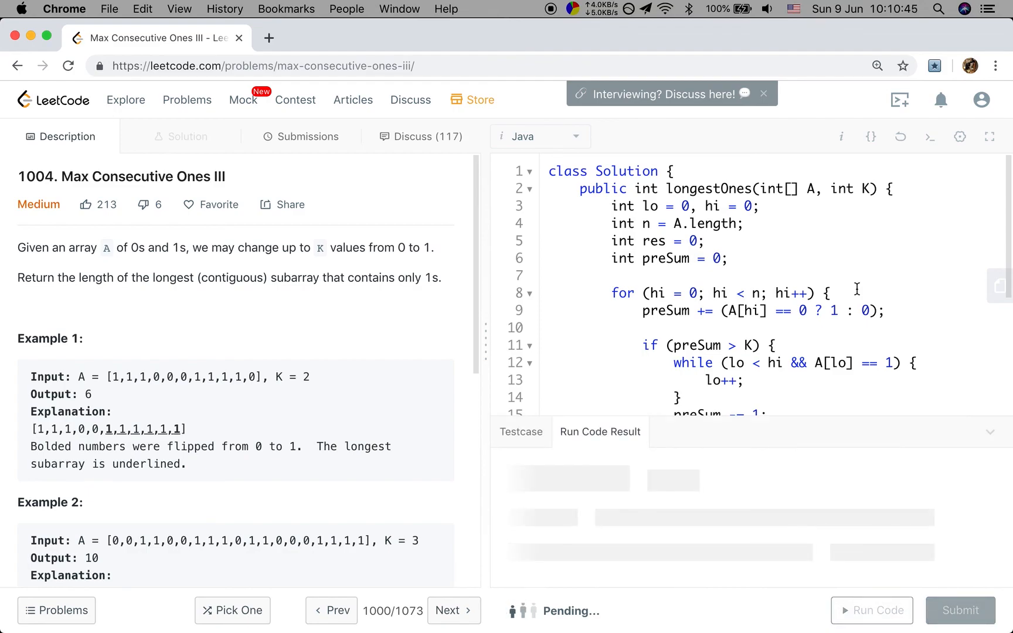
left_click(871, 609)
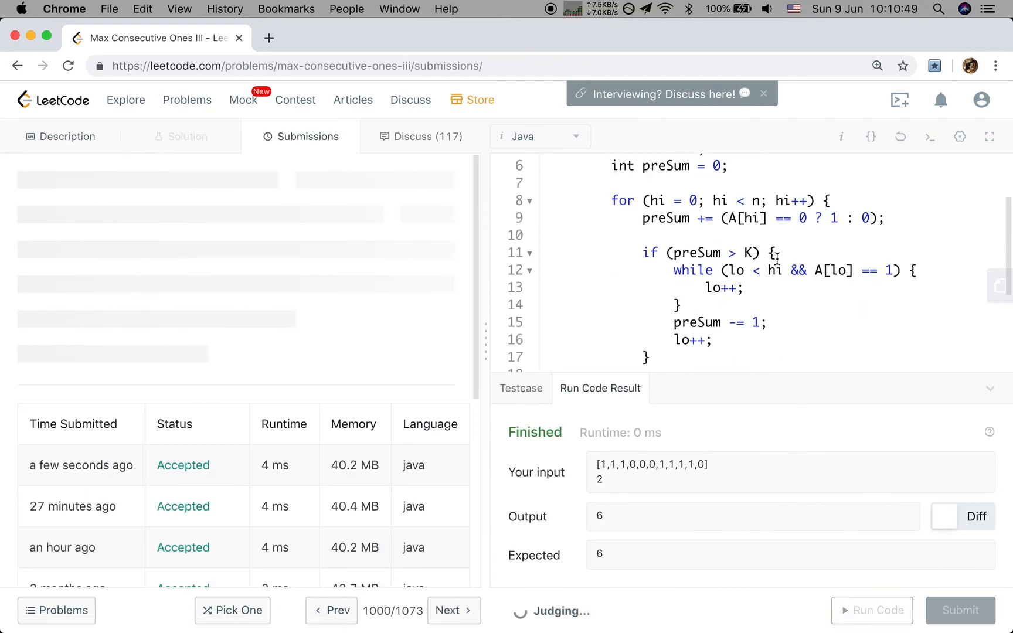
left_click(959, 609)
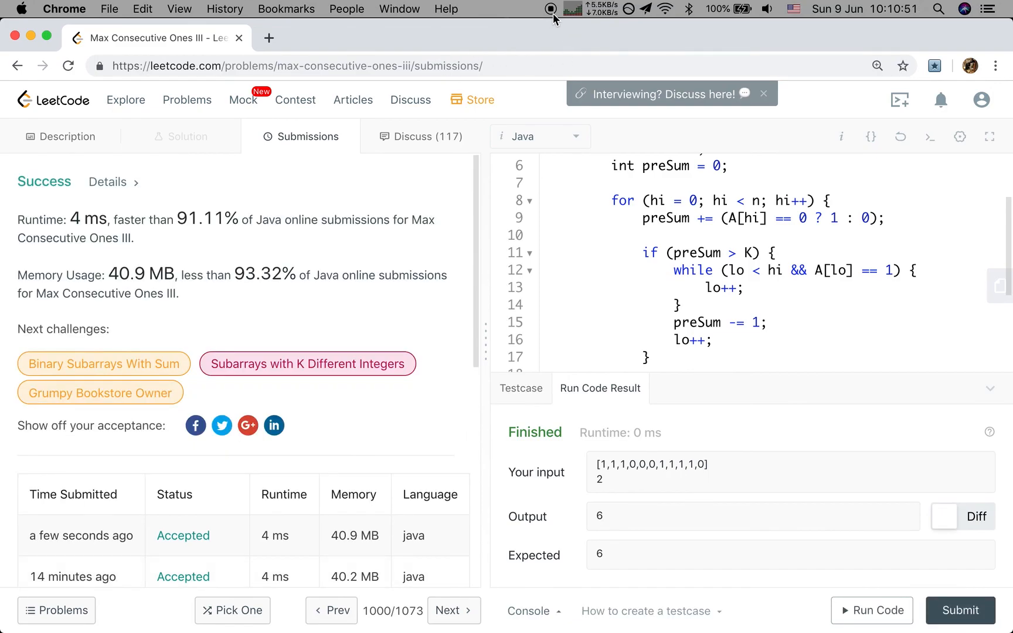